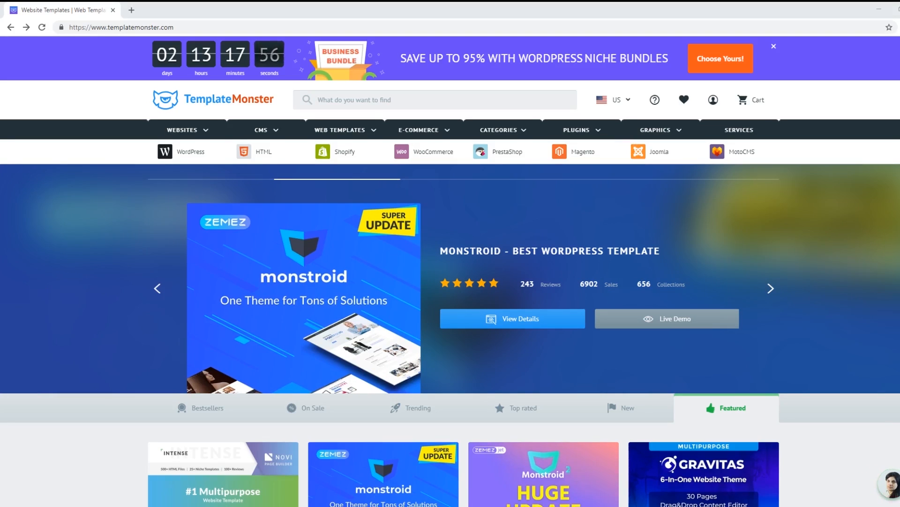
- Browse TemplateMonster's Web Templates and Plugins dropdown menus, then reload the homepage
click(263, 151)
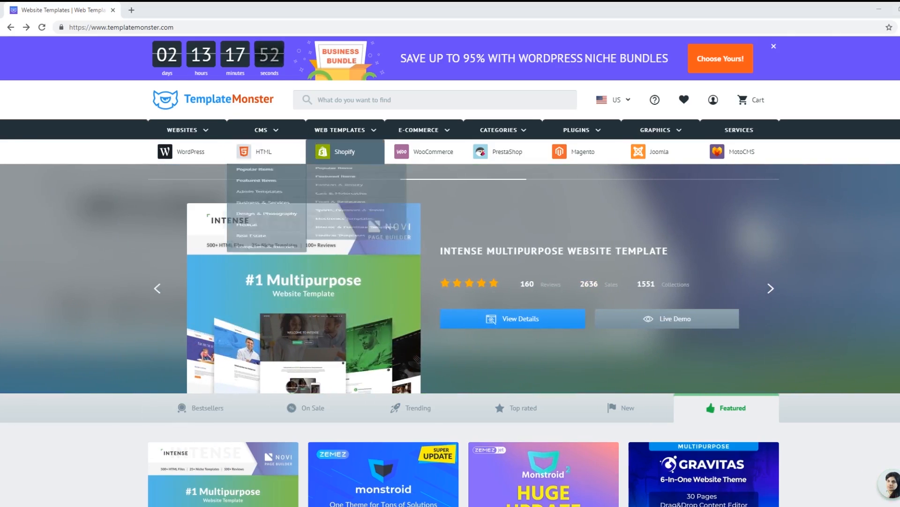
click(339, 129)
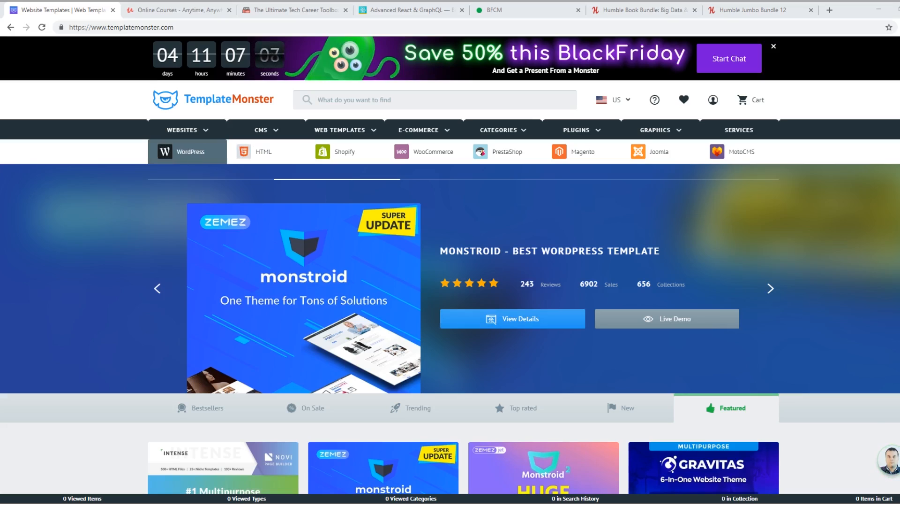
click(339, 130)
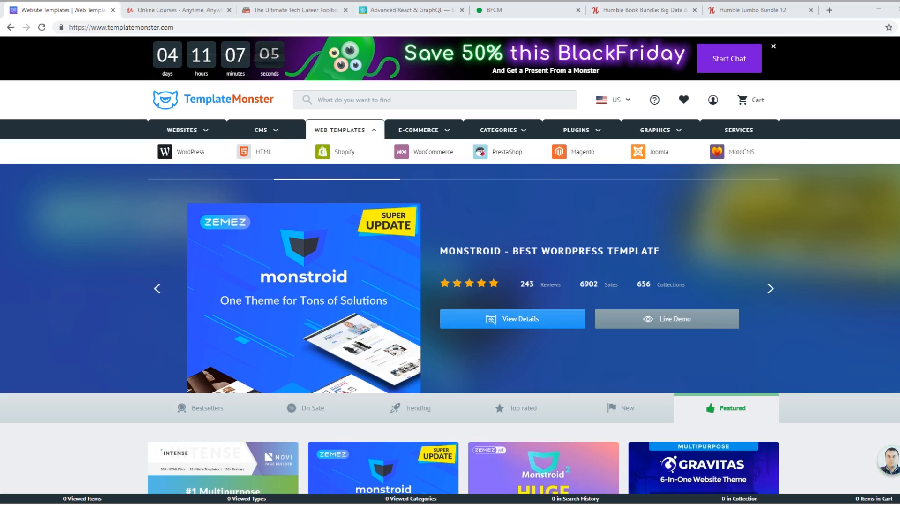
click(260, 129)
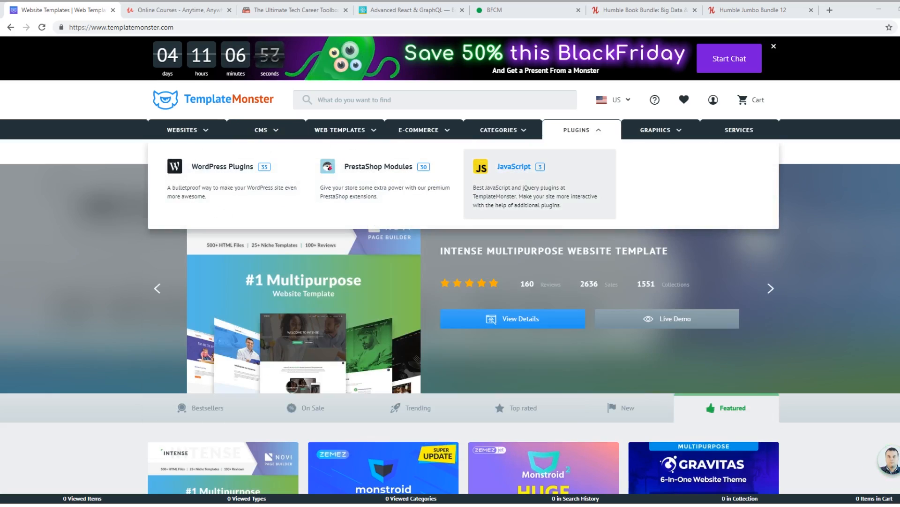
click(514, 166)
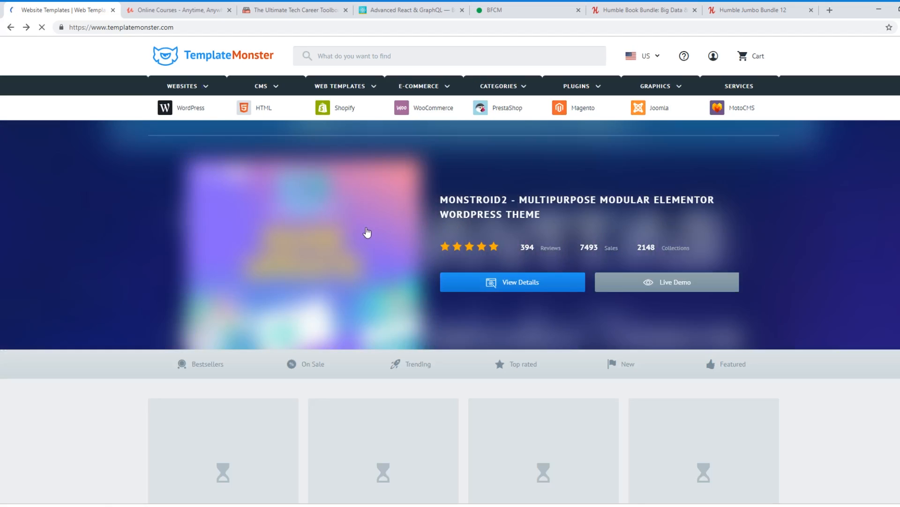
click(179, 10)
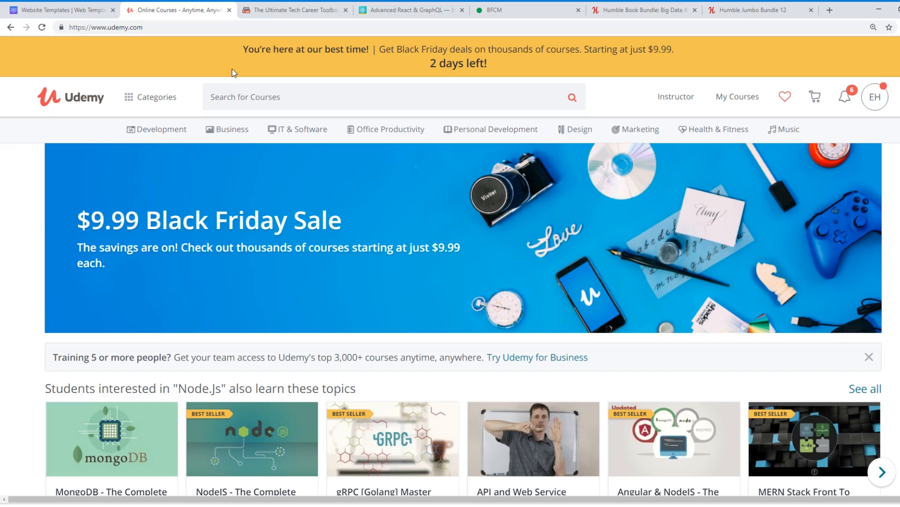
mouse_move(263, 186)
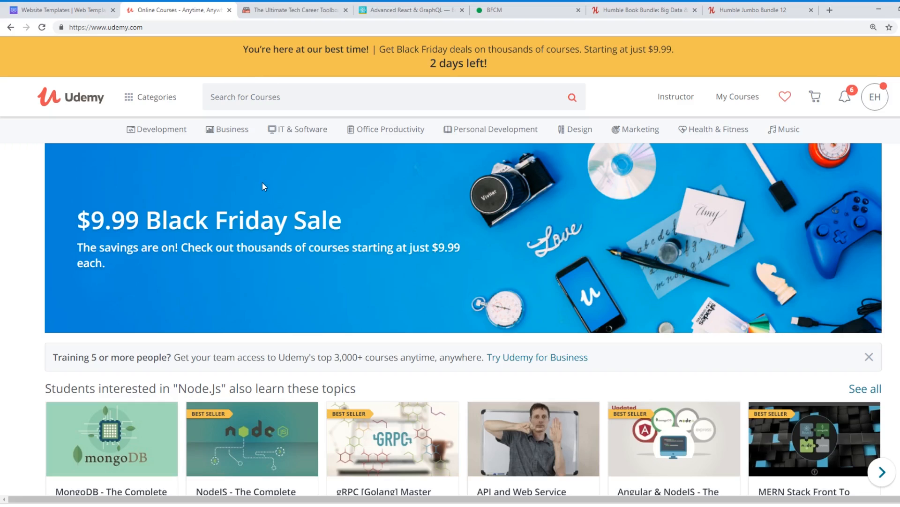
mouse_move(304, 210)
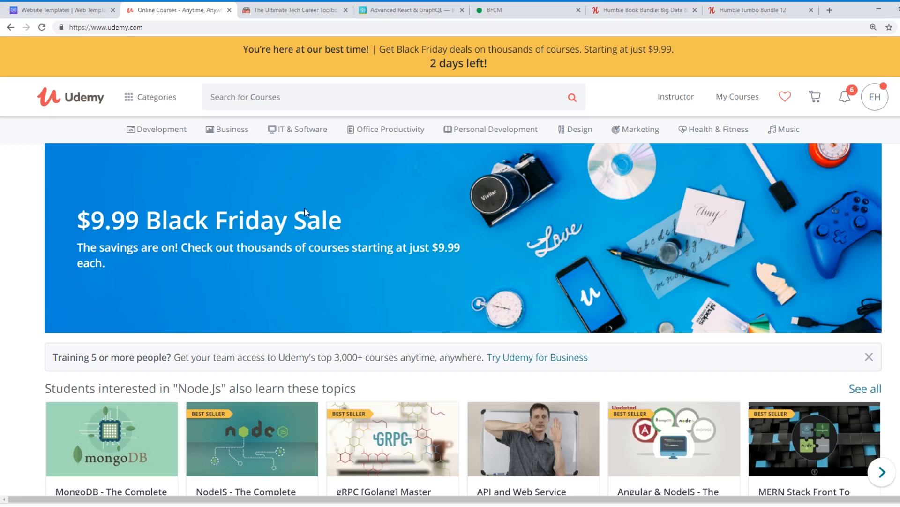
mouse_move(379, 150)
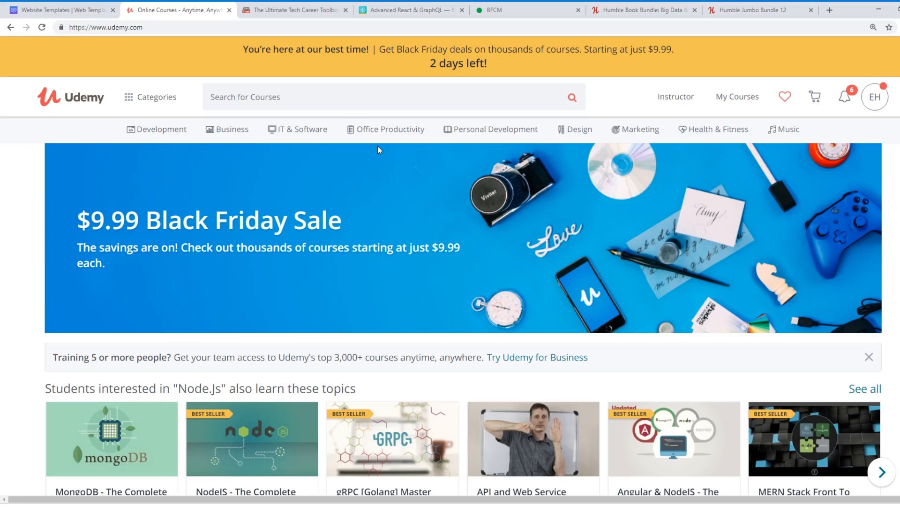
- View Udemy's $9.99 Black Friday sale homepage
click(294, 9)
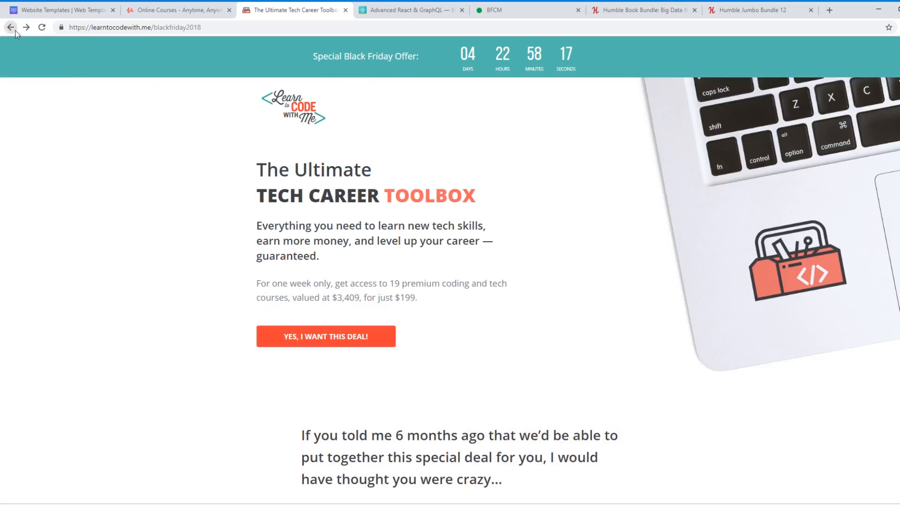
- Scroll the Ultimate Tech Career Toolbox page down to its course list and learning outcomes
scroll(down, 3)
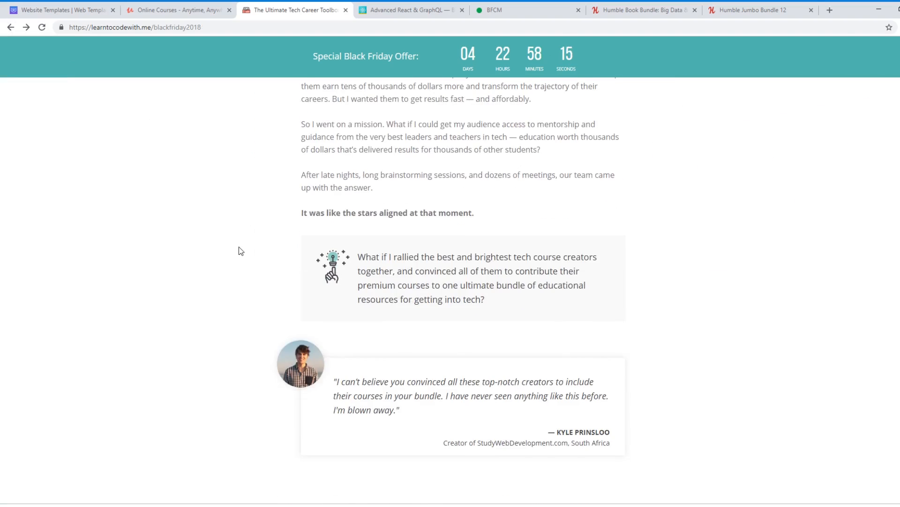
scroll(down, 3)
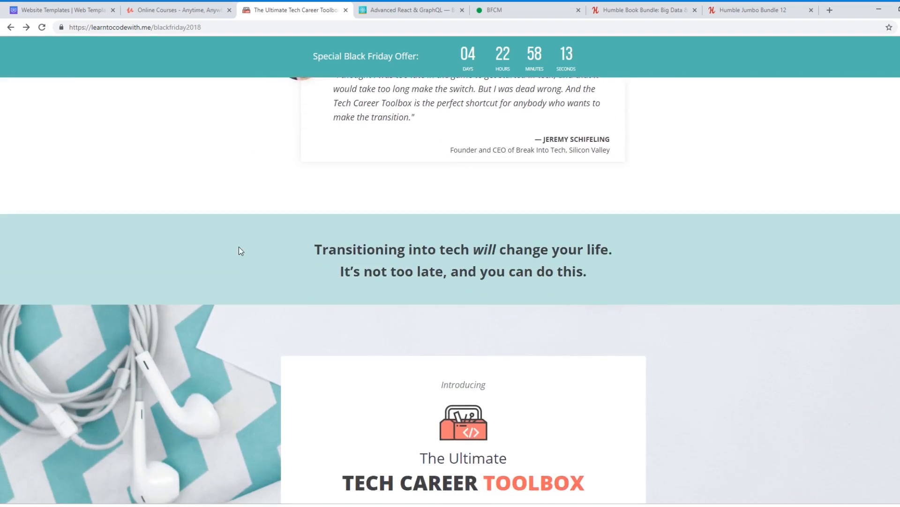
scroll(down, 3)
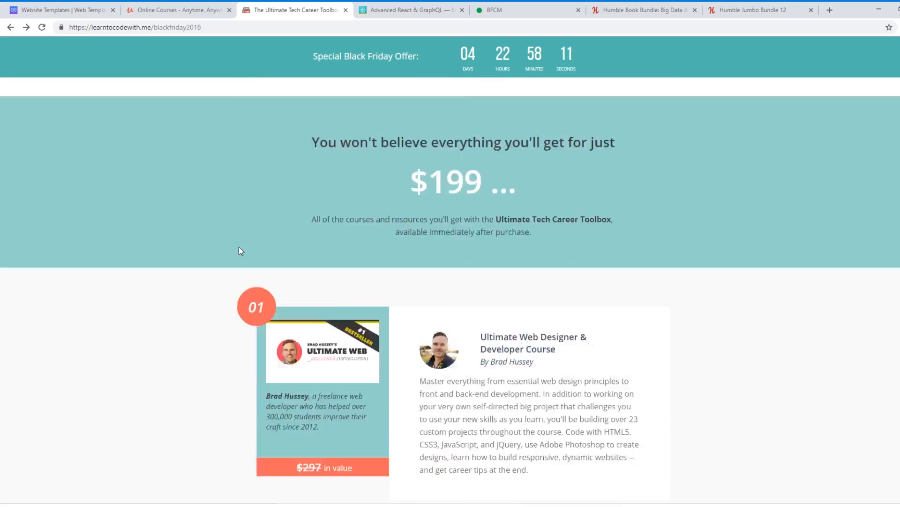
scroll(down, 3)
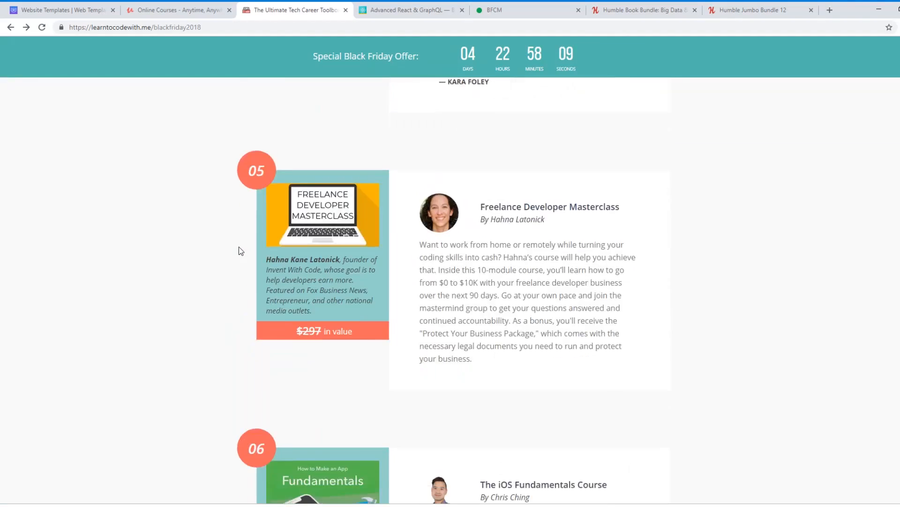
scroll(down, 3)
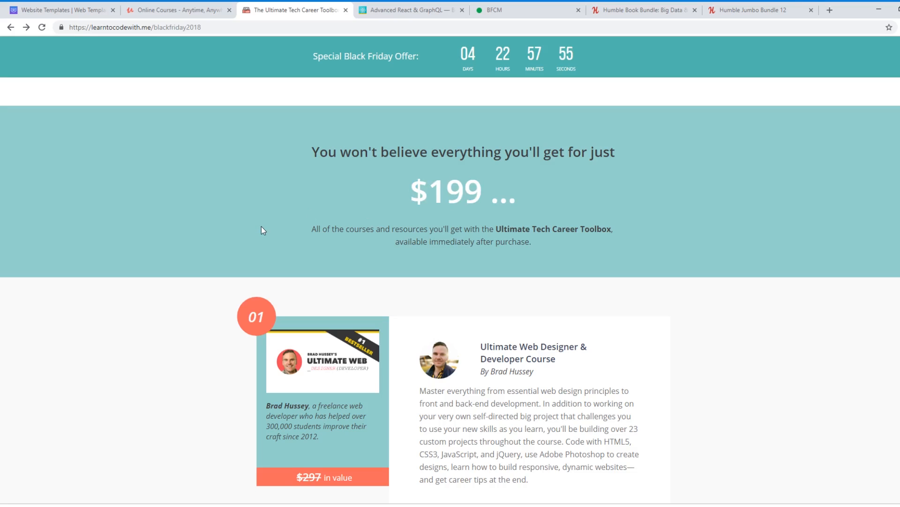
scroll(down, 3)
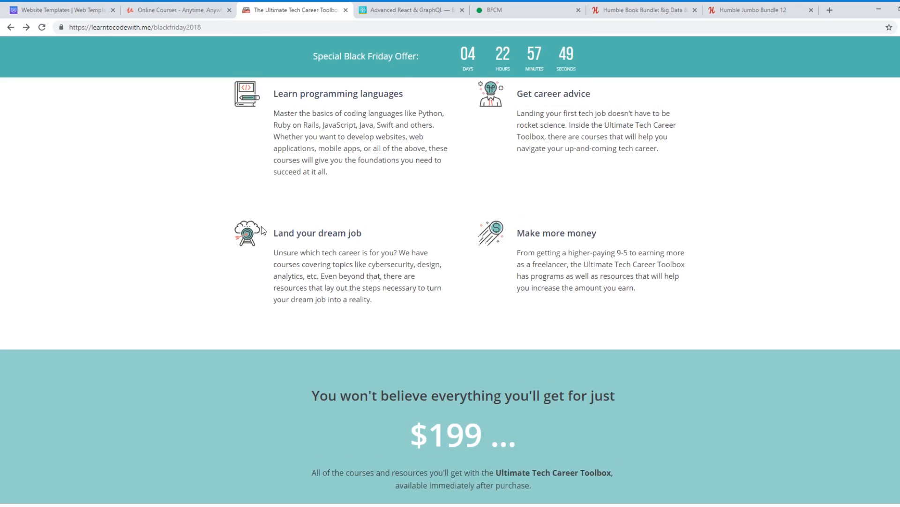
- Scroll through the toolbox products, highlighting the Ruby and Responsive HTML Emails course titles
scroll(down, 3)
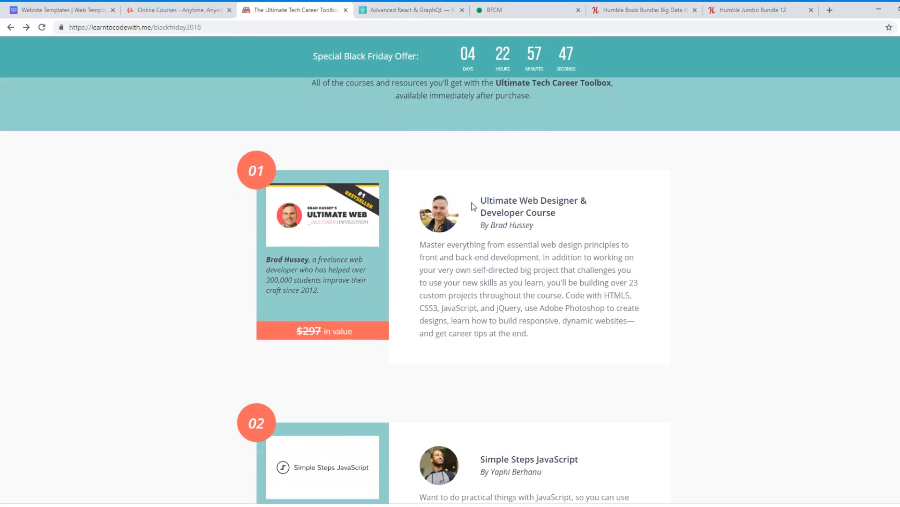
drag(481, 200, 588, 200)
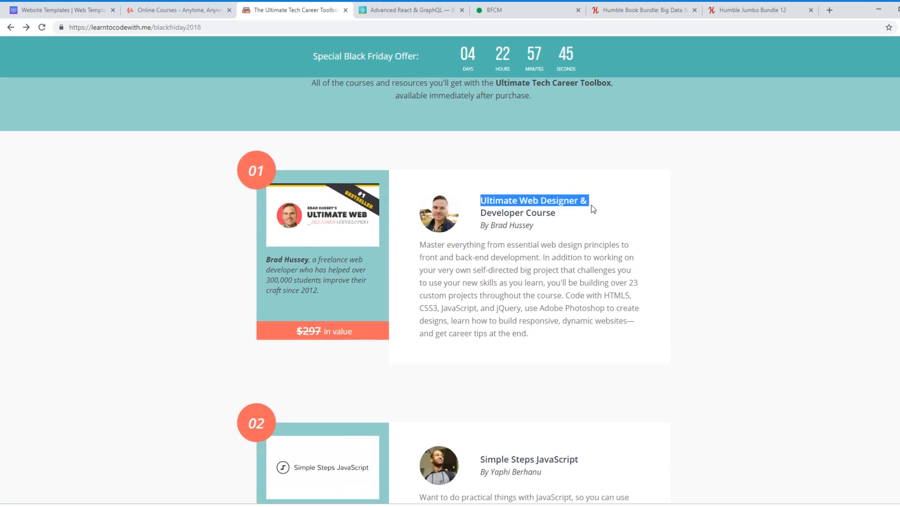
scroll(down, 3)
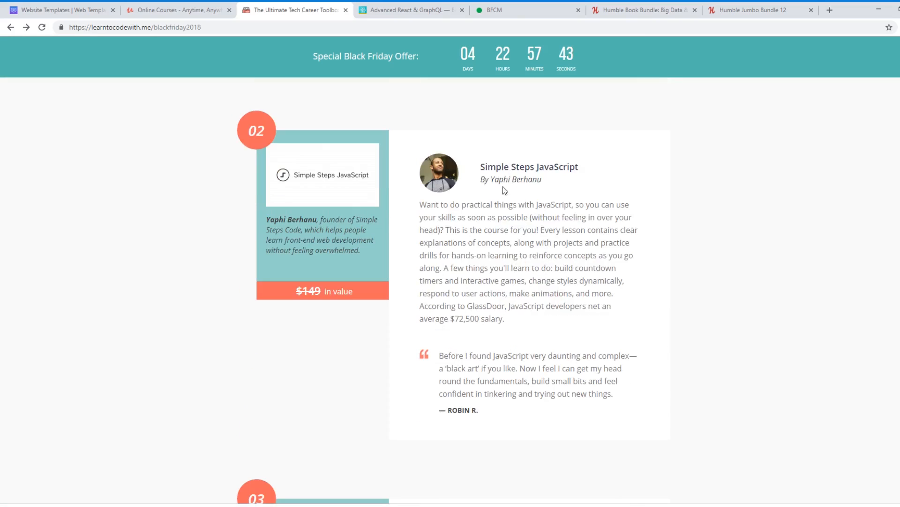
scroll(down, 3)
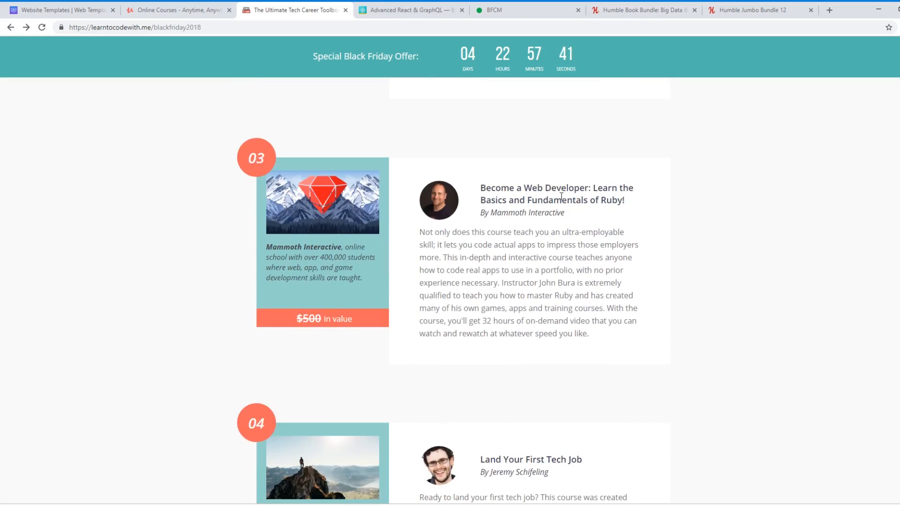
drag(500, 188, 623, 187)
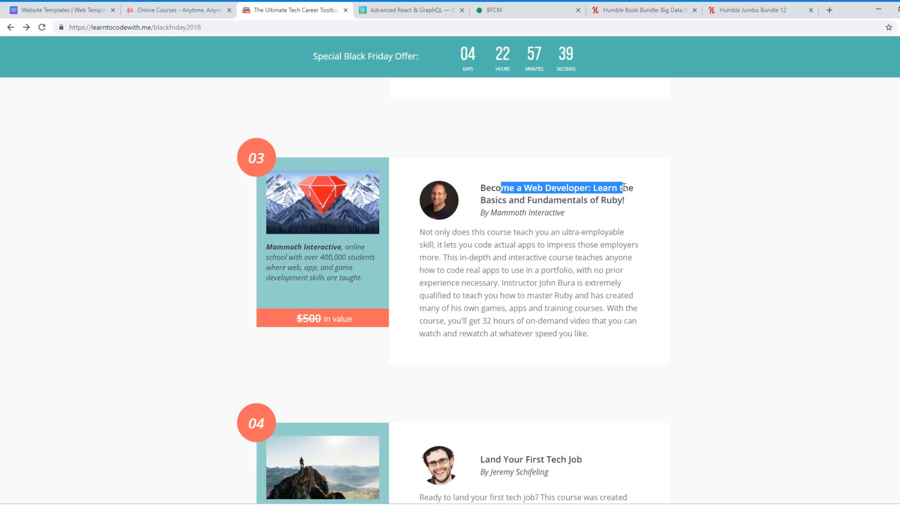
scroll(down, 3)
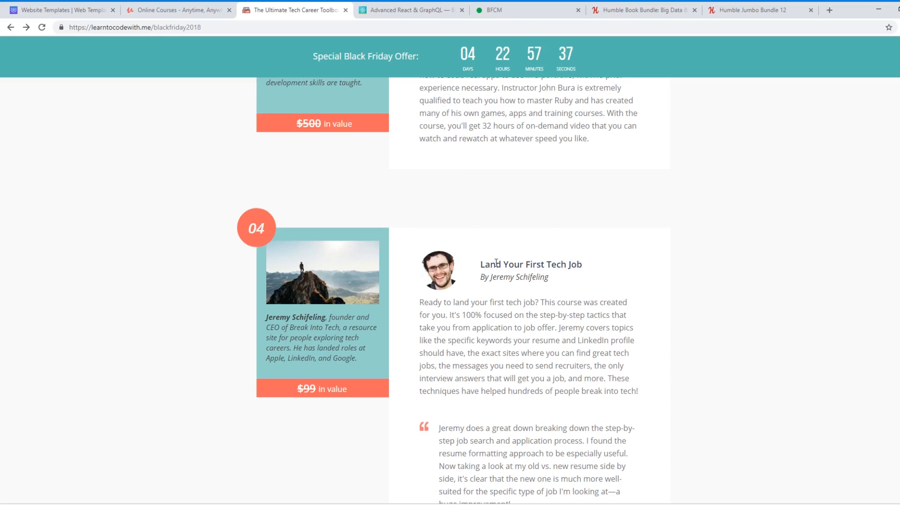
scroll(down, 3)
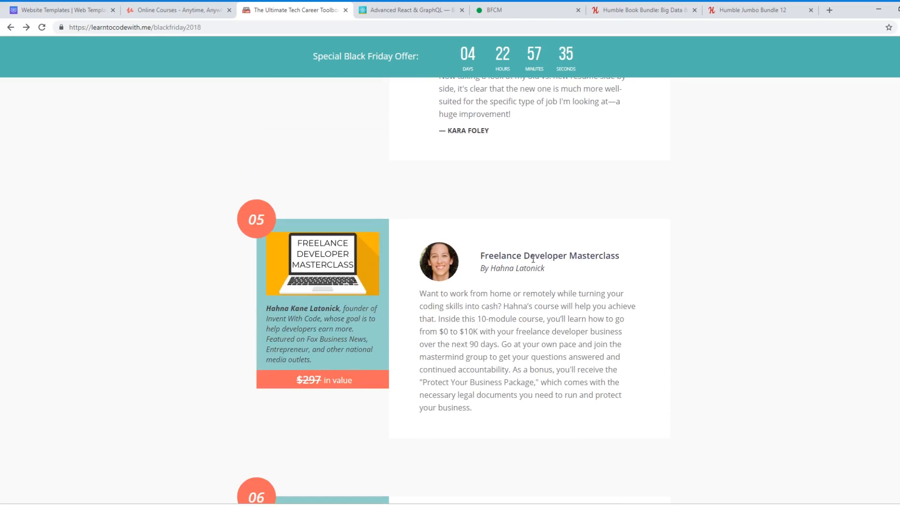
scroll(down, 3)
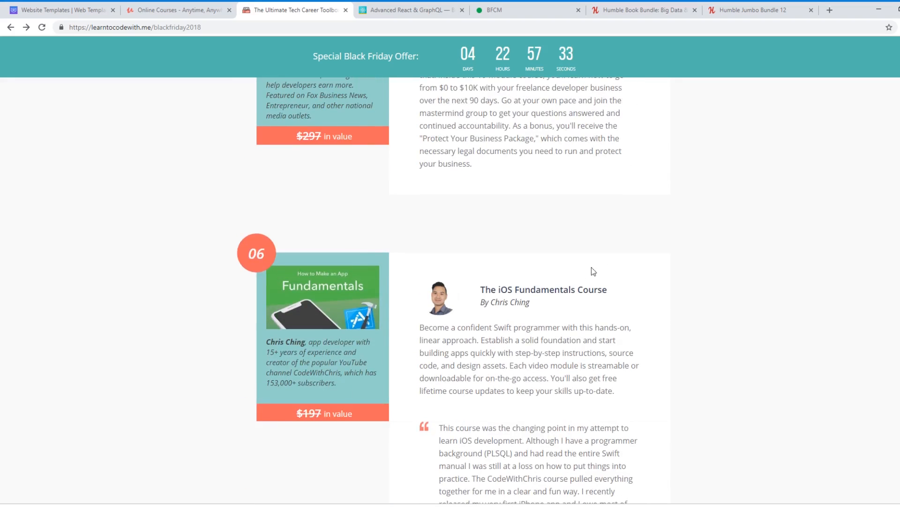
scroll(down, 3)
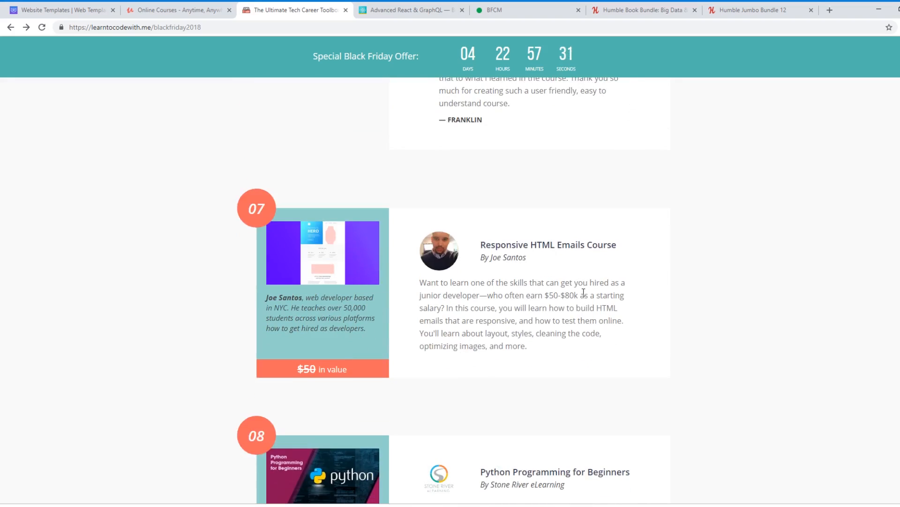
double_click(515, 257)
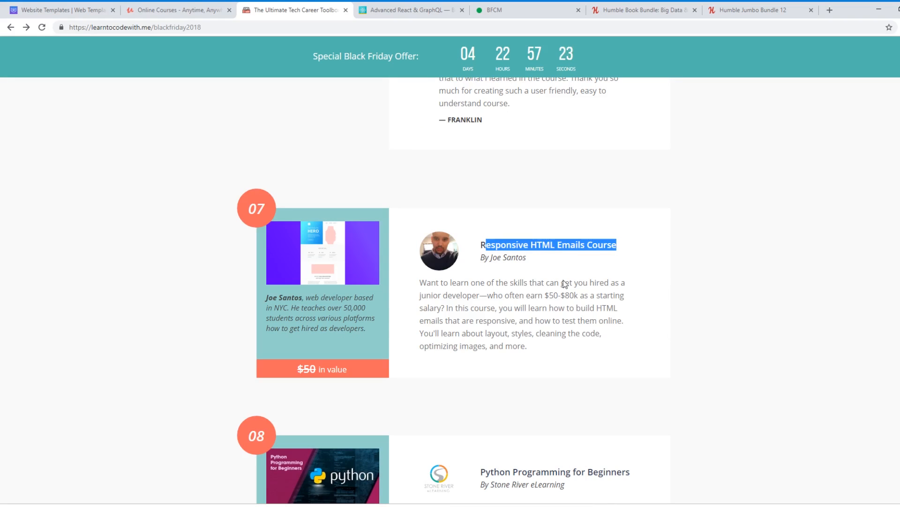
- Scroll through the remaining toolbox products toward the pricing summary
scroll(down, 3)
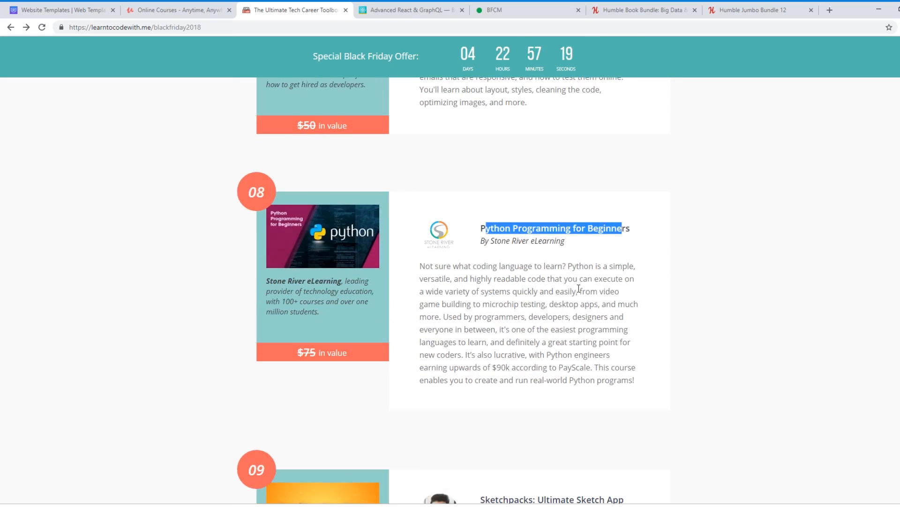
scroll(down, 3)
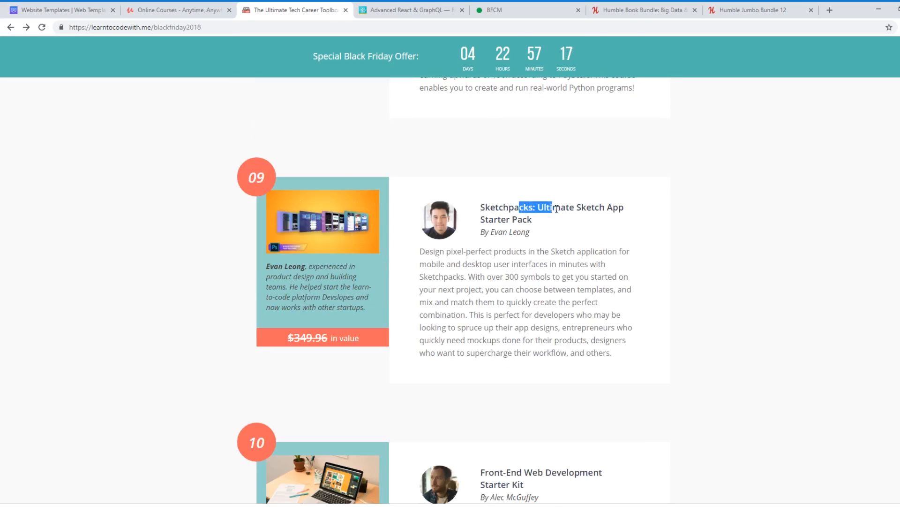
scroll(down, 3)
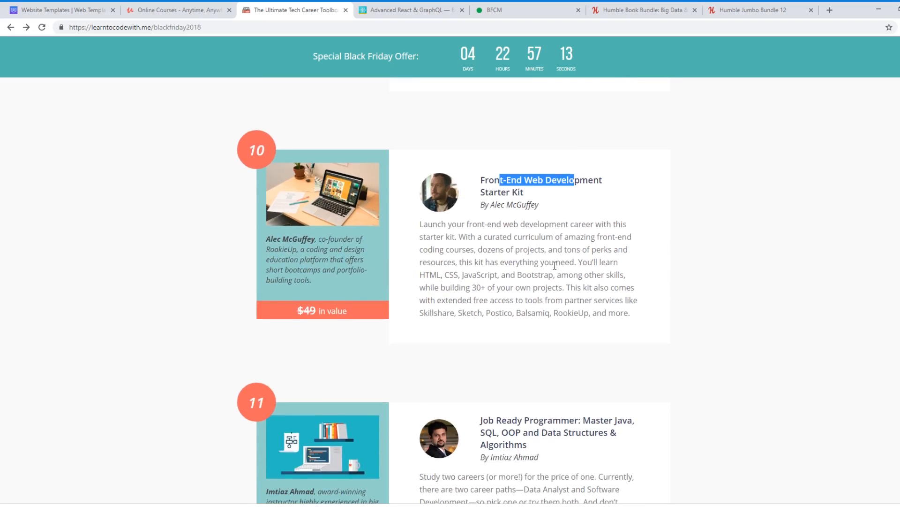
scroll(down, 3)
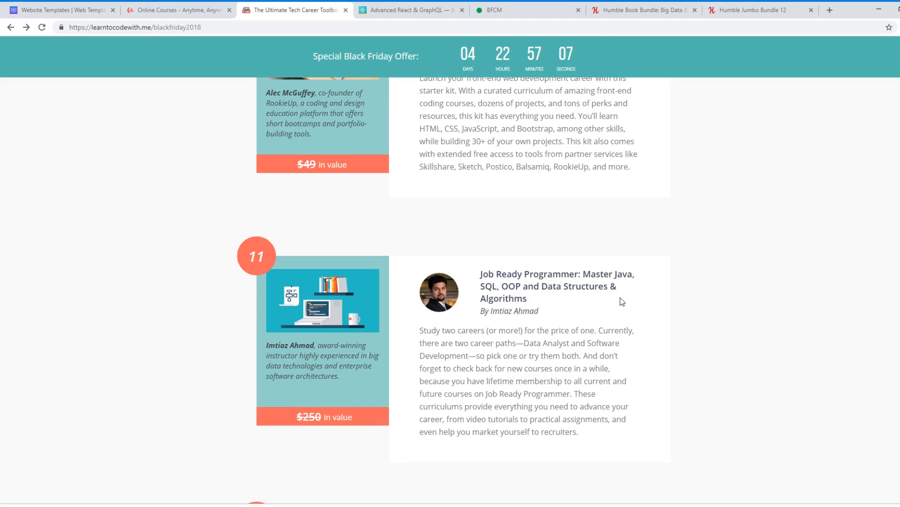
scroll(down, 3)
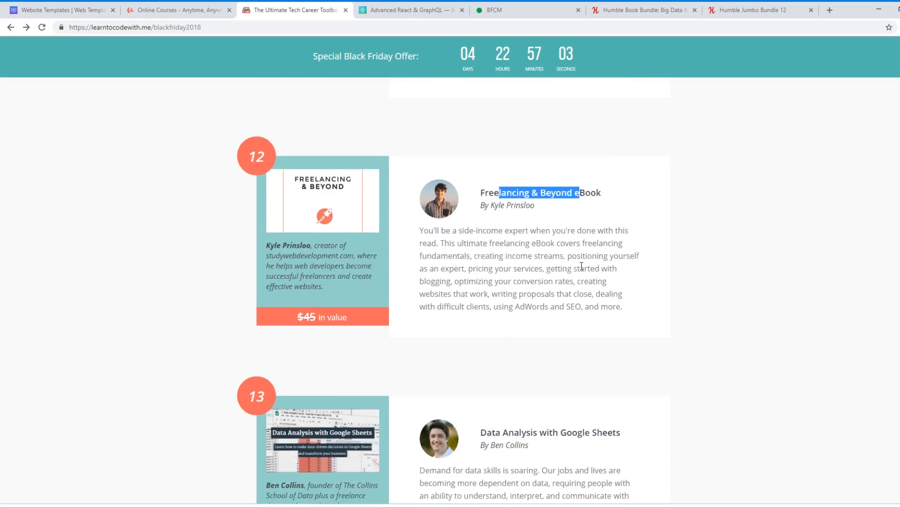
scroll(down, 3)
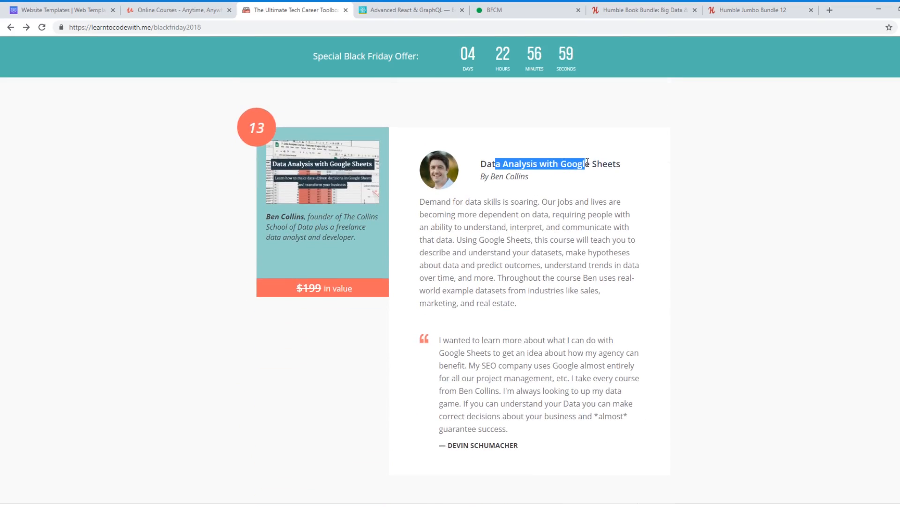
scroll(down, 3)
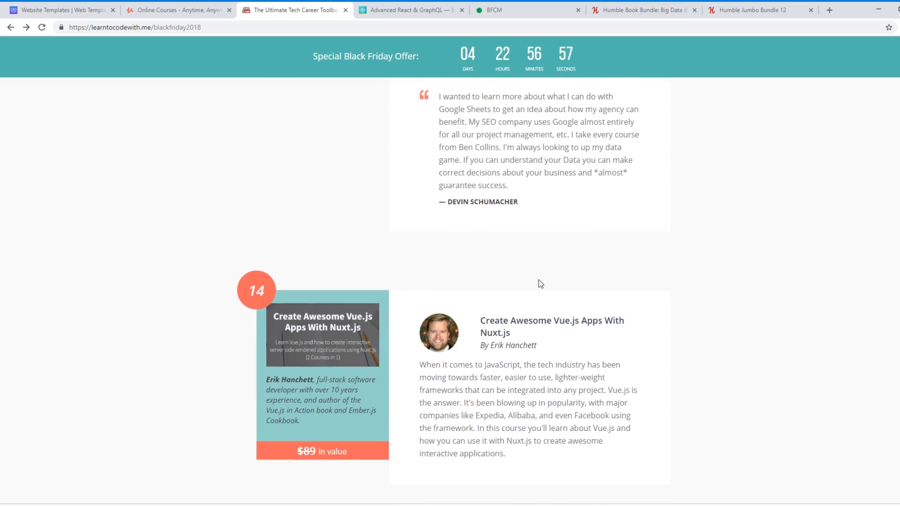
scroll(down, 3)
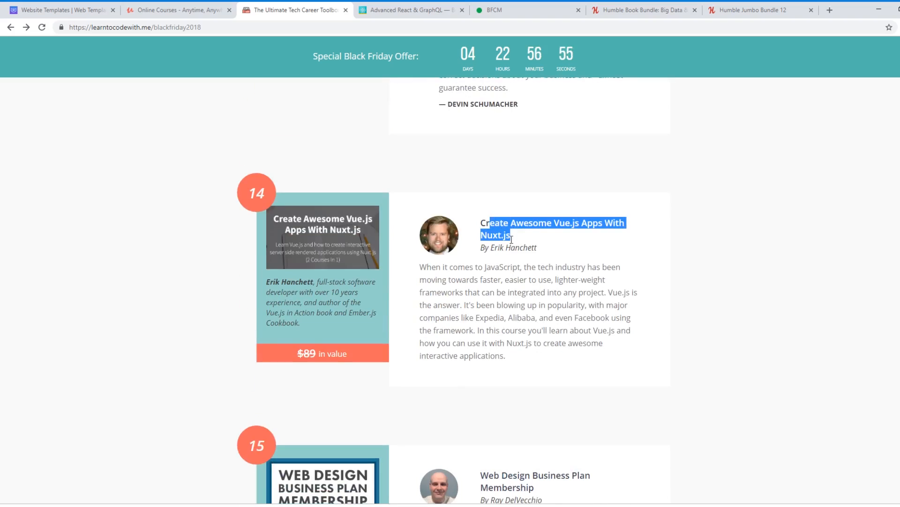
scroll(down, 3)
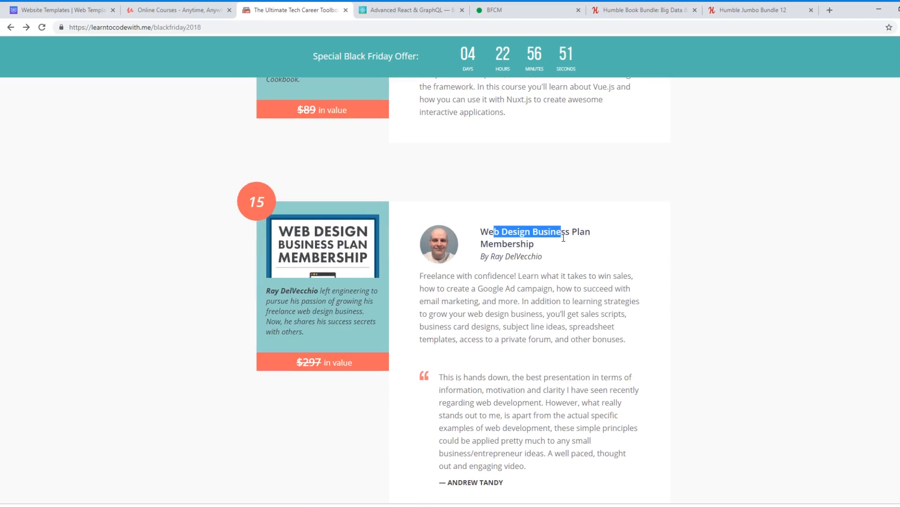
scroll(down, 3)
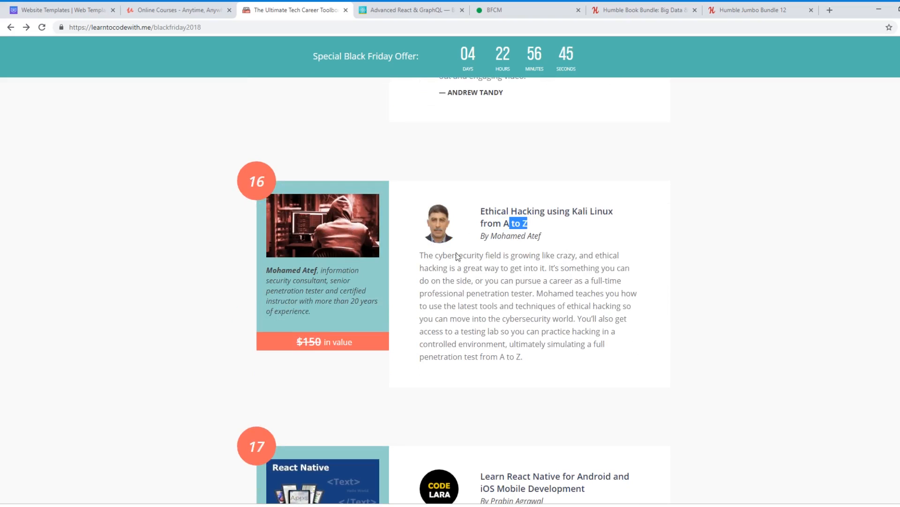
mouse_move(506, 268)
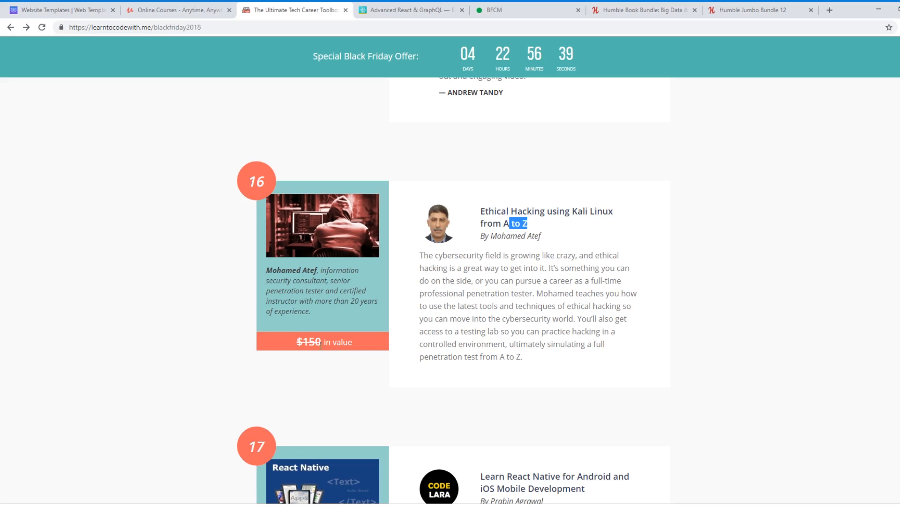
scroll(down, 3)
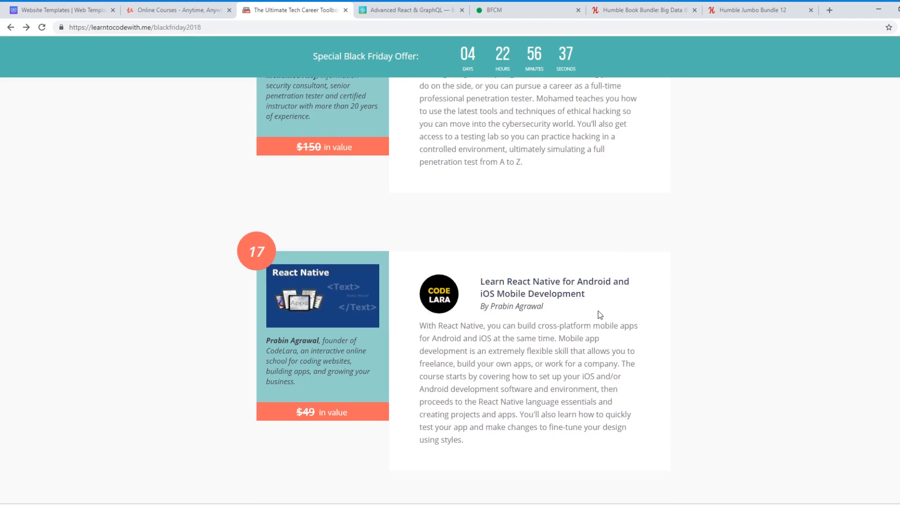
scroll(down, 3)
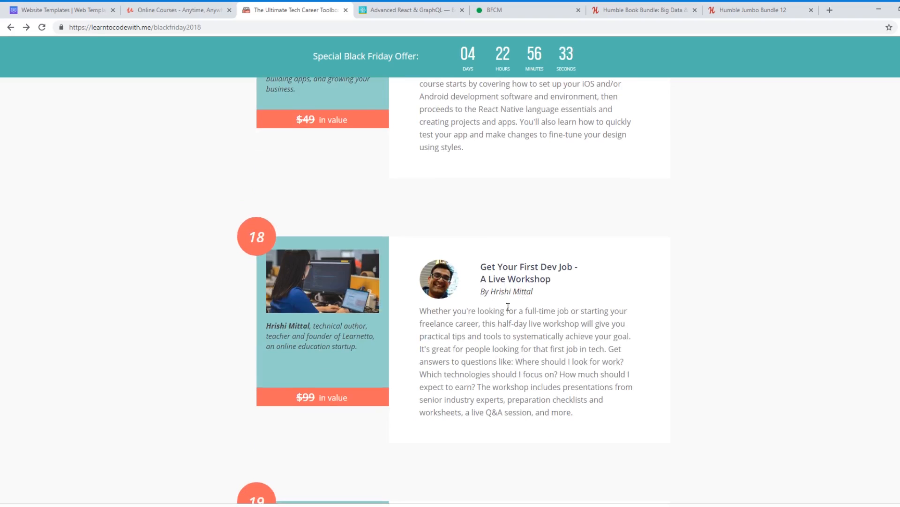
scroll(down, 3)
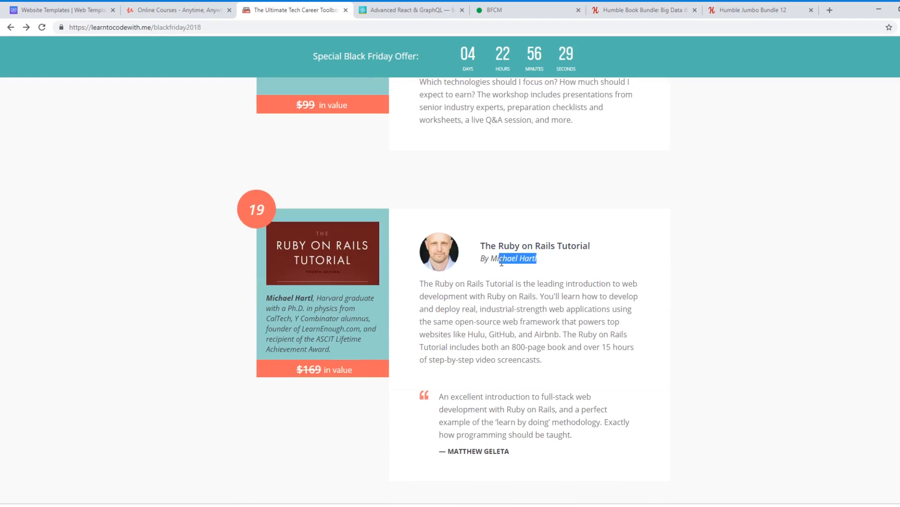
mouse_move(499, 297)
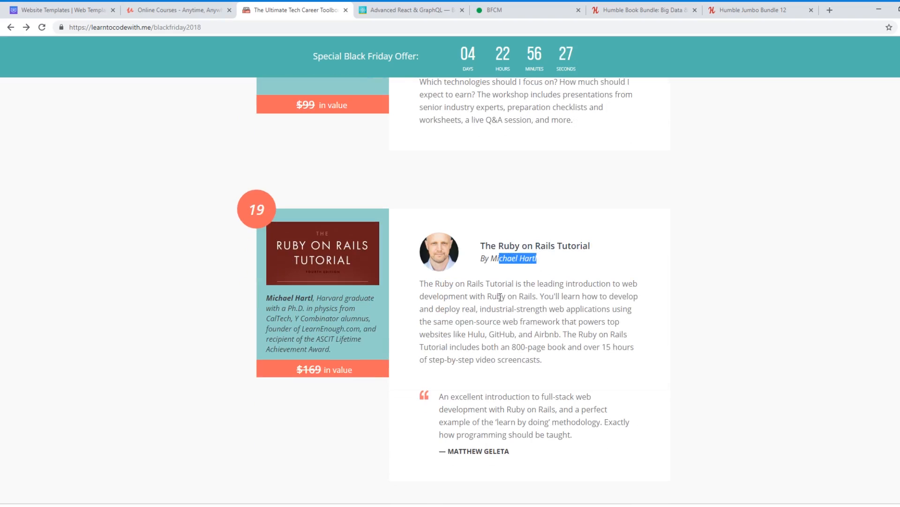
- Highlight the $199 price and $3,210 total savings in the pricing summary
scroll(down, 3)
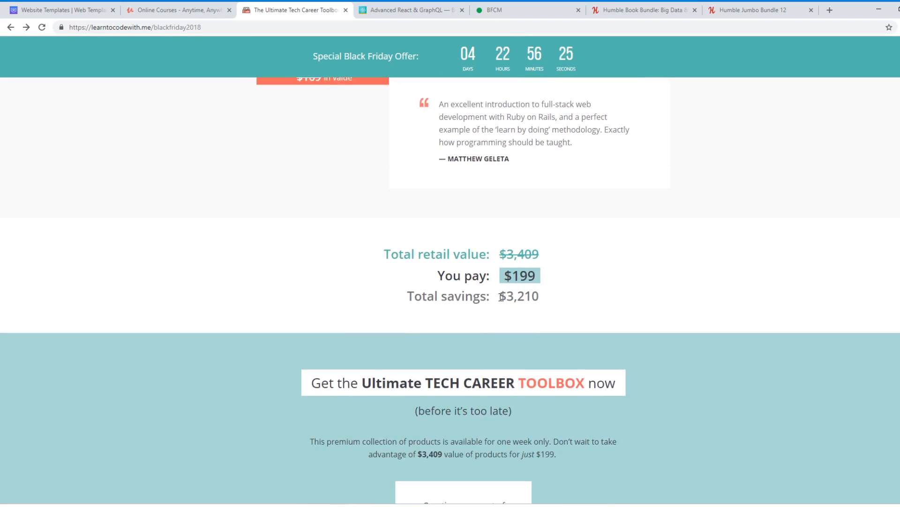
drag(383, 253, 540, 296)
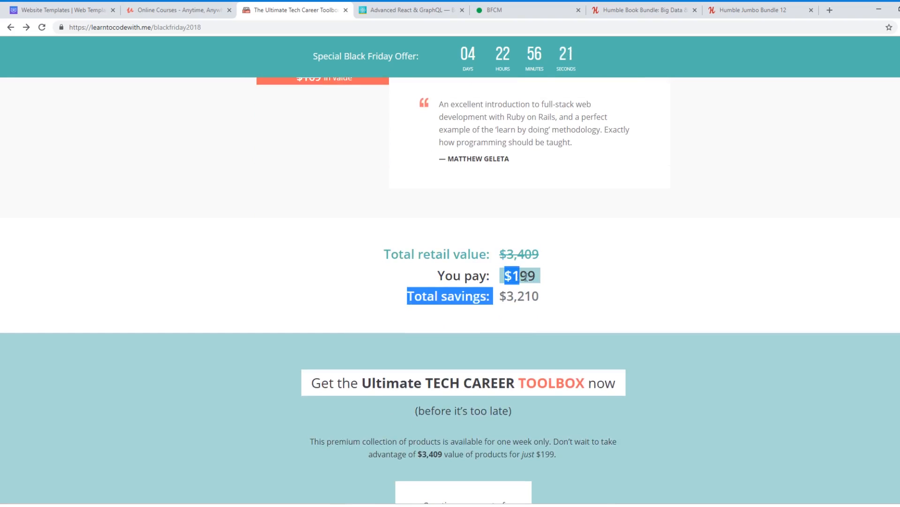
scroll(down, 3)
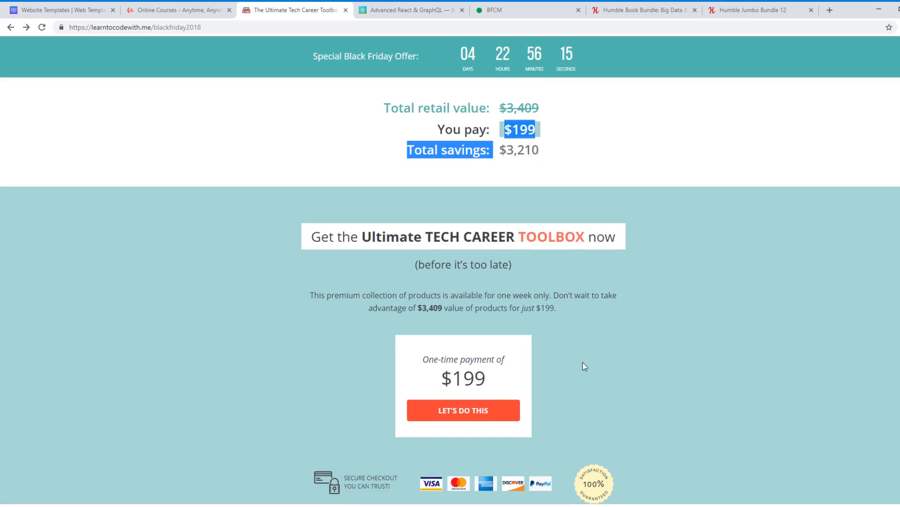
mouse_move(737, 287)
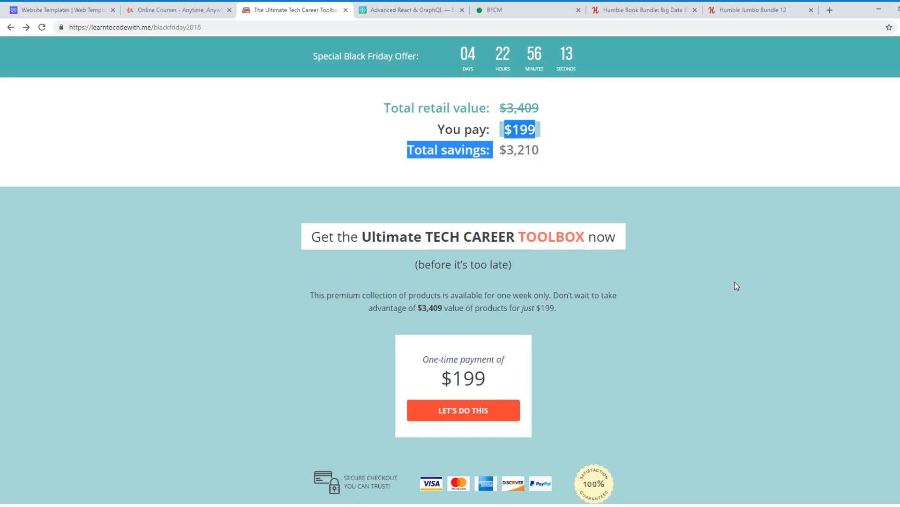
click(410, 10)
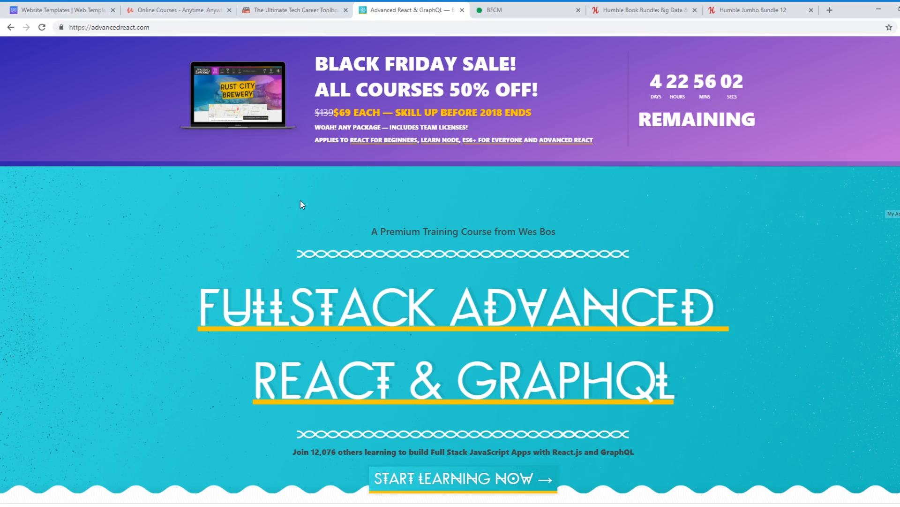
mouse_move(275, 205)
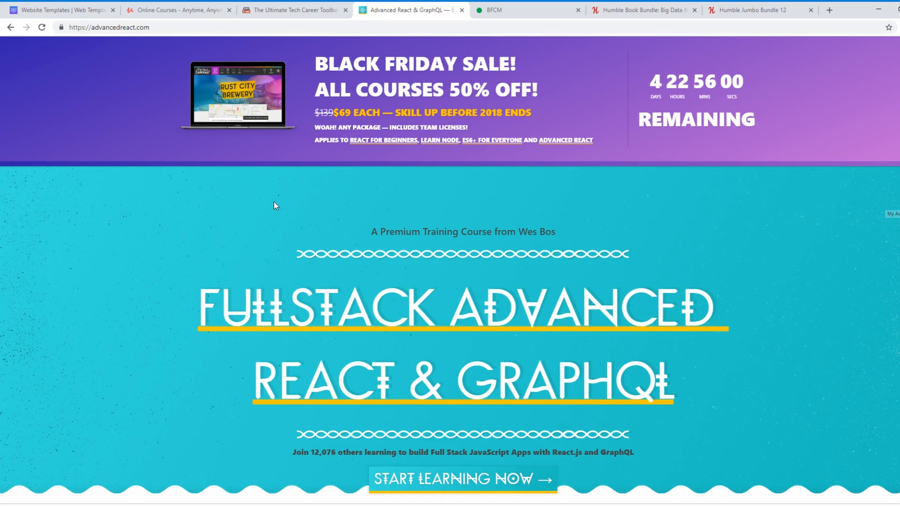
- Scroll the Advanced React page past its tech stack and GraphQL overview to 'Who is this for?' and 'Covered Concepts'
scroll(down, 3)
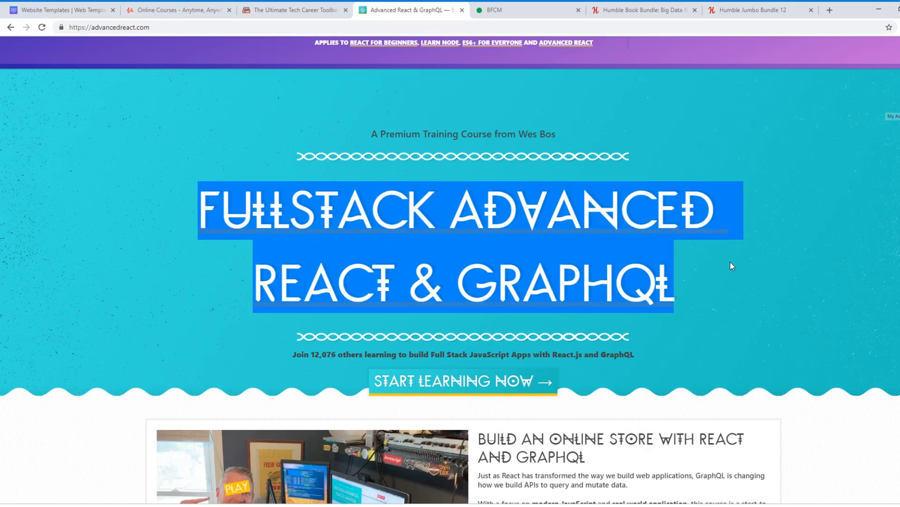
scroll(down, 3)
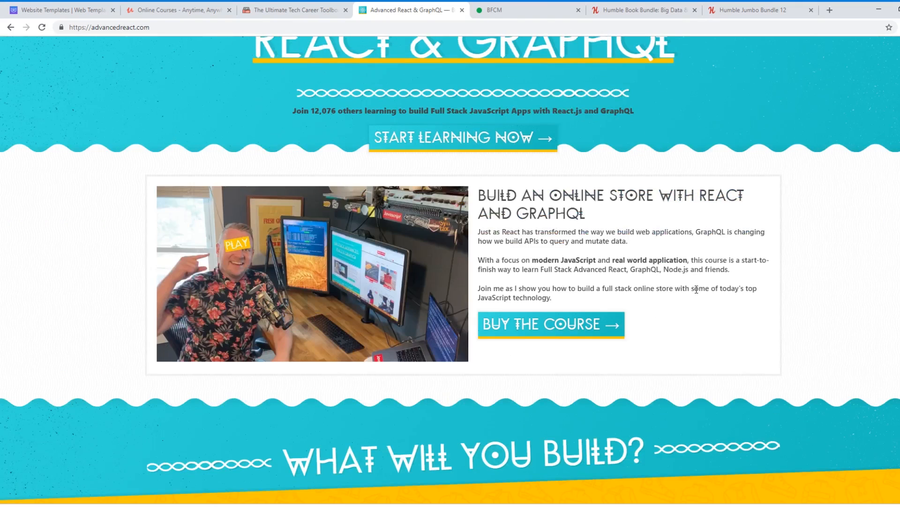
scroll(down, 3)
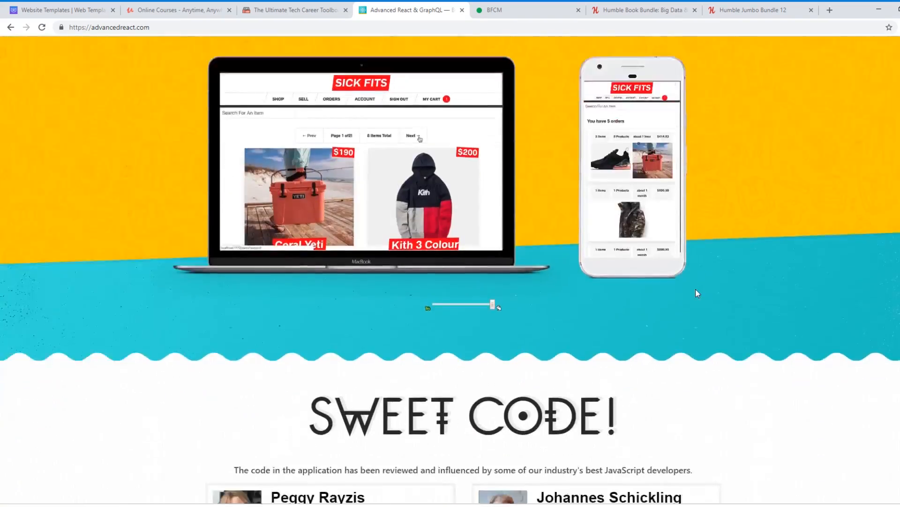
scroll(down, 3)
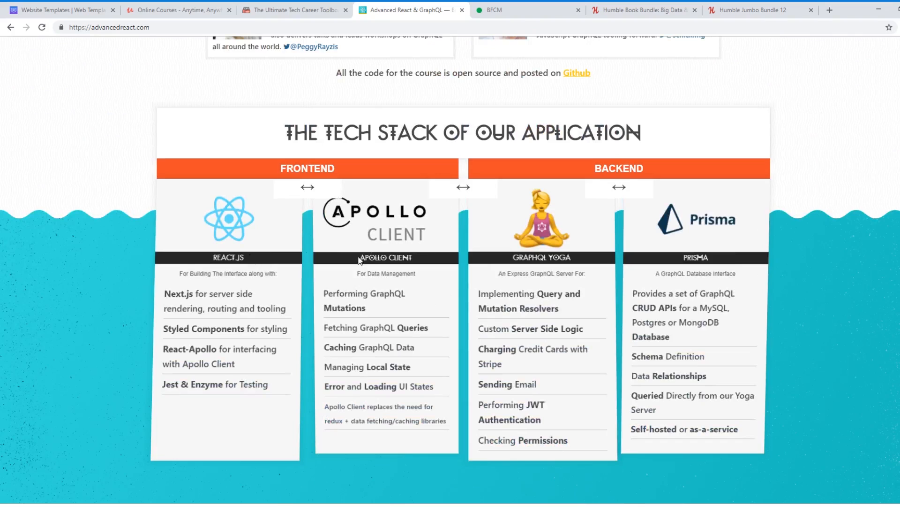
double_click(695, 257)
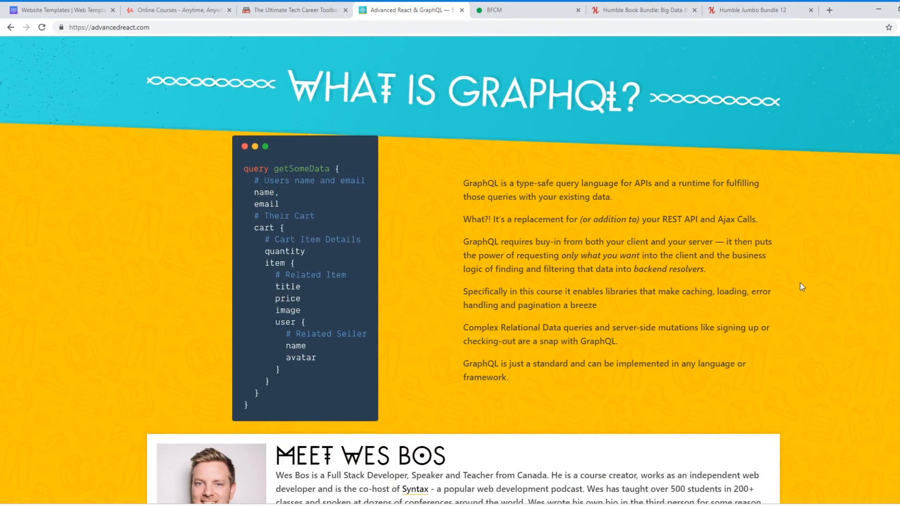
scroll(down, 3)
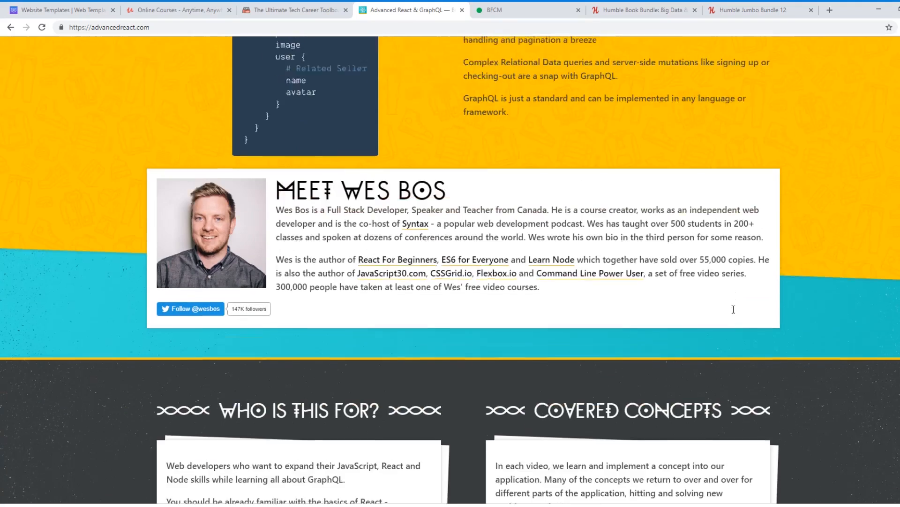
scroll(down, 3)
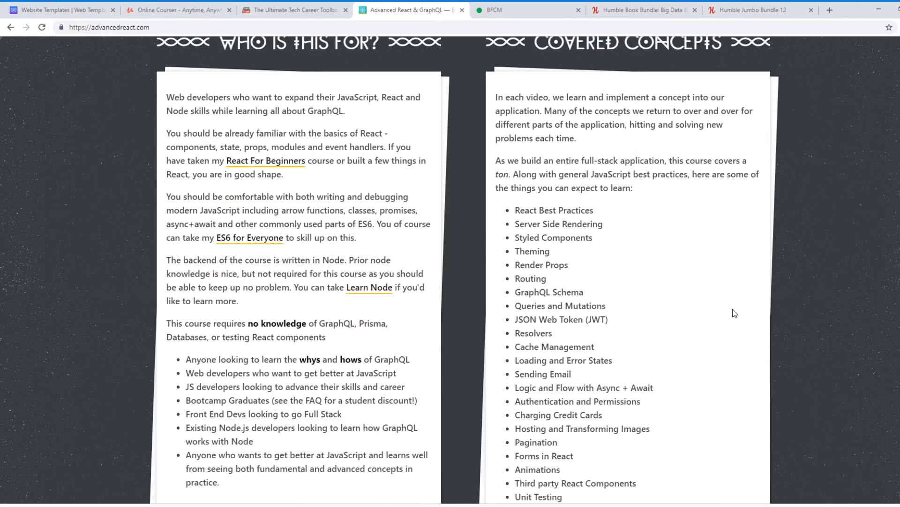
mouse_move(565, 317)
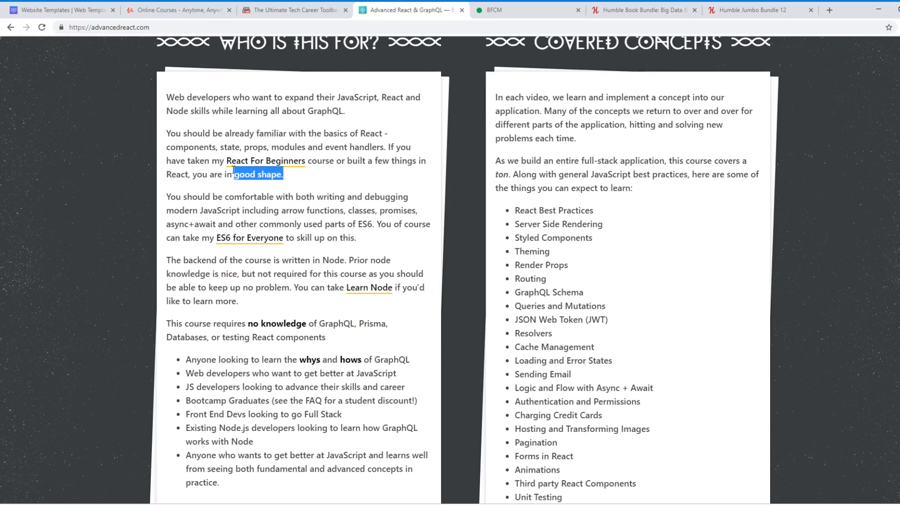
click(293, 175)
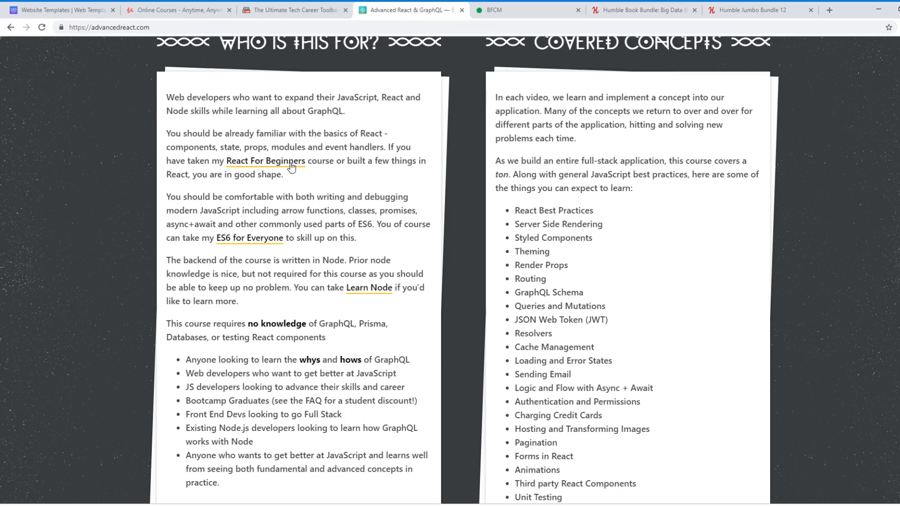
mouse_move(377, 289)
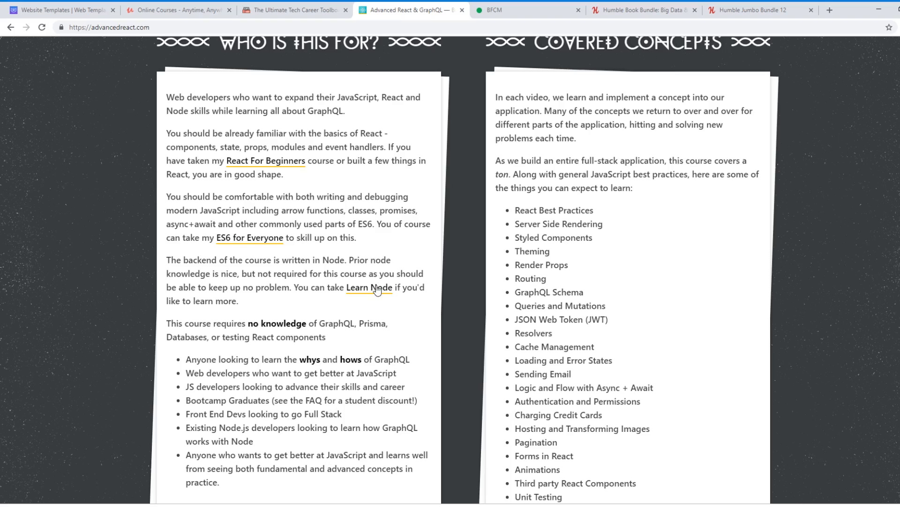
mouse_move(445, 269)
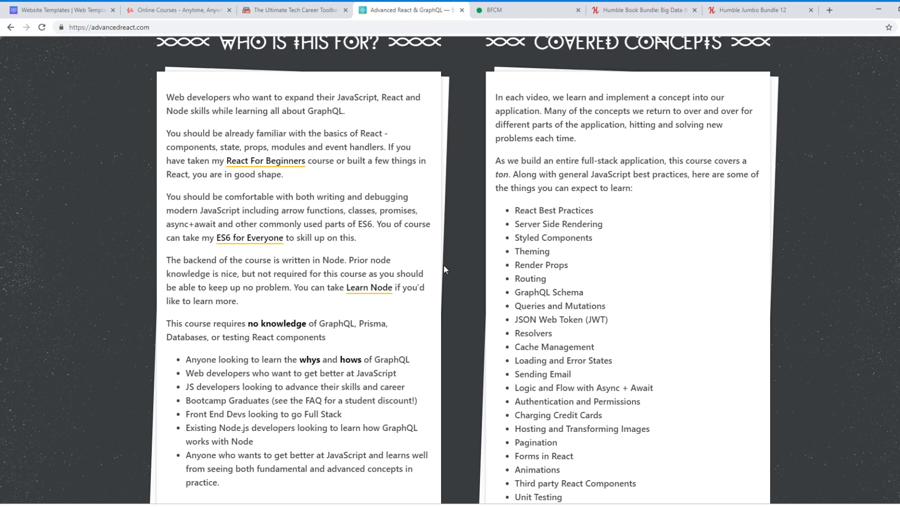
- Scroll to the pricing: Starter $44.50, Master $69.50, team licenses from $200 to $800
scroll(down, 3)
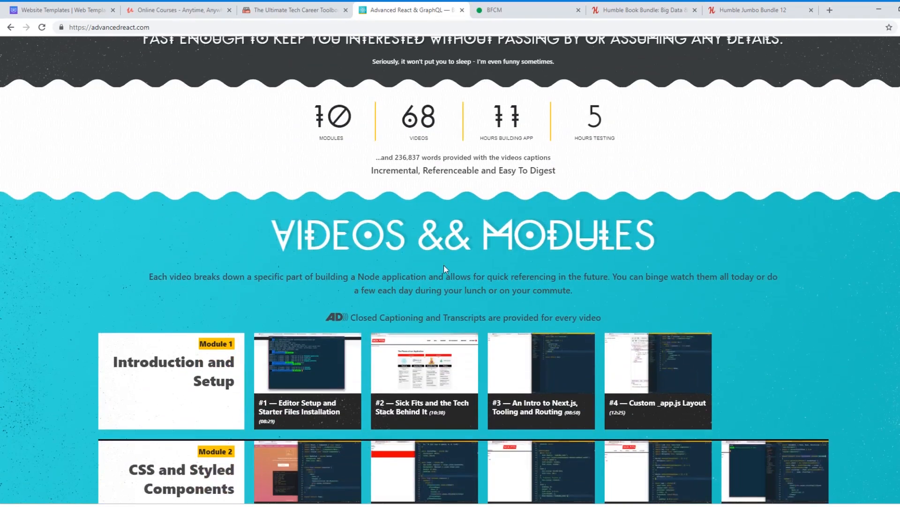
scroll(down, 3)
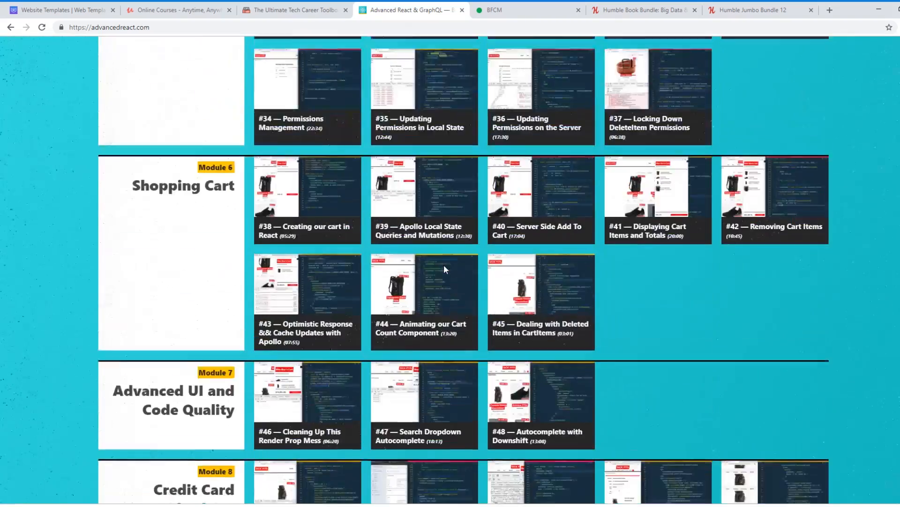
scroll(down, 3)
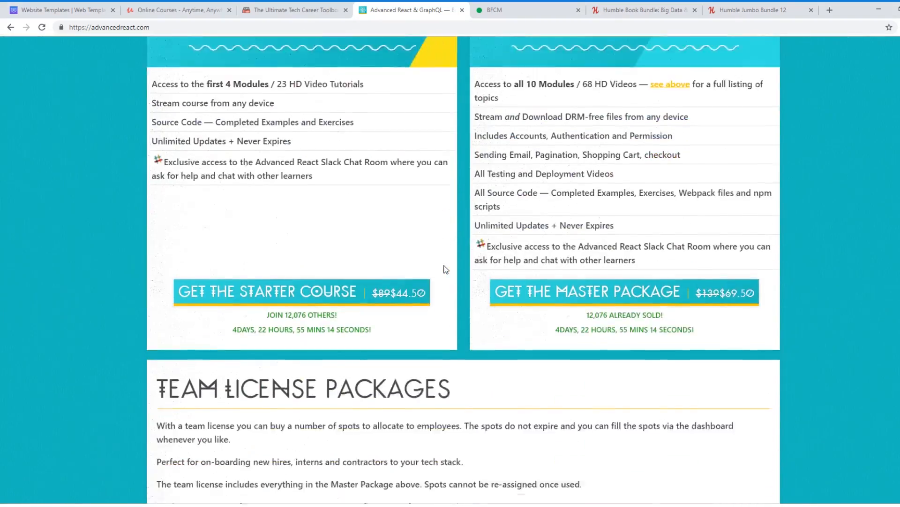
scroll(down, 3)
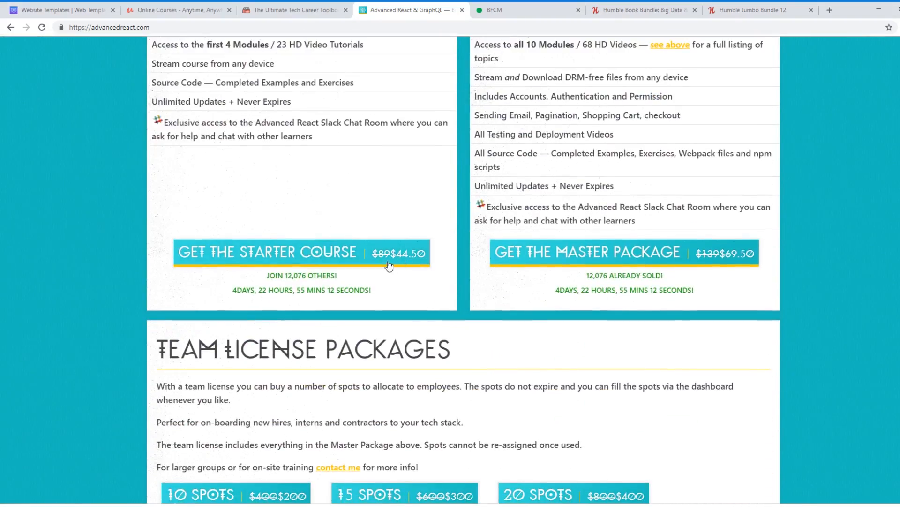
mouse_move(456, 264)
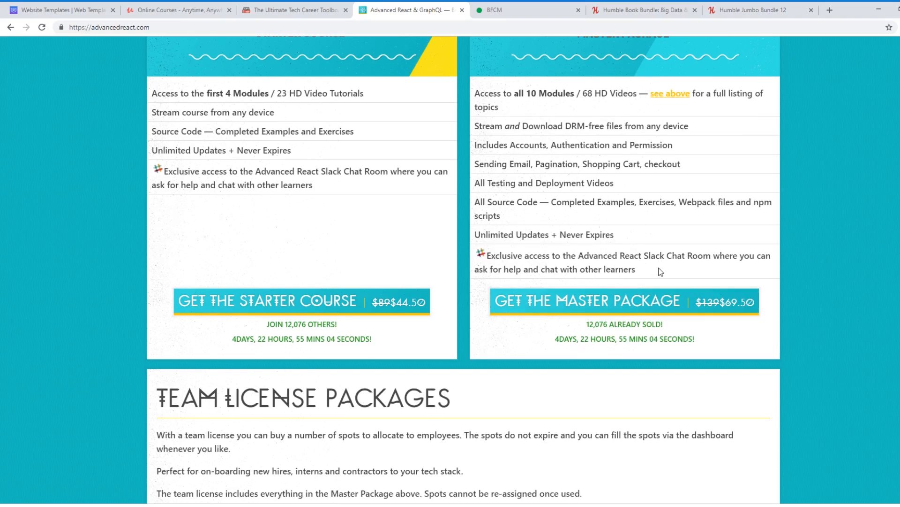
mouse_move(437, 335)
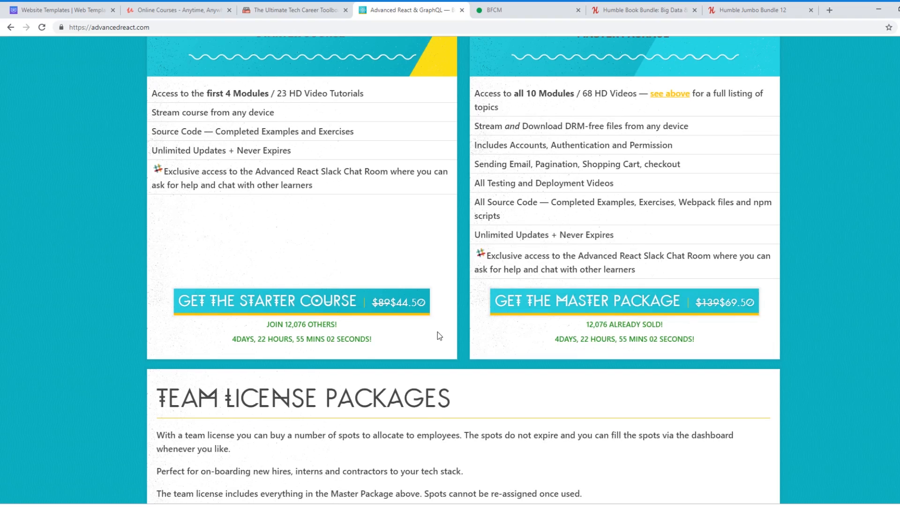
scroll(down, 3)
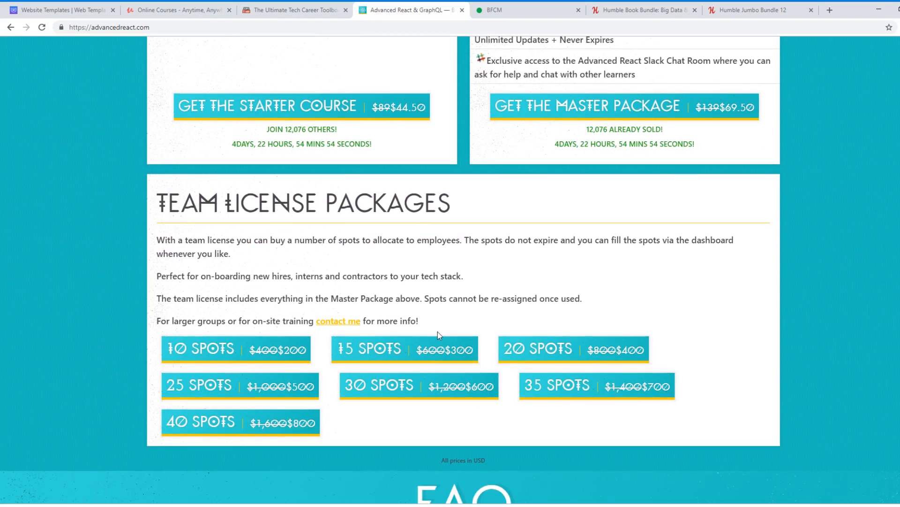
mouse_move(542, 349)
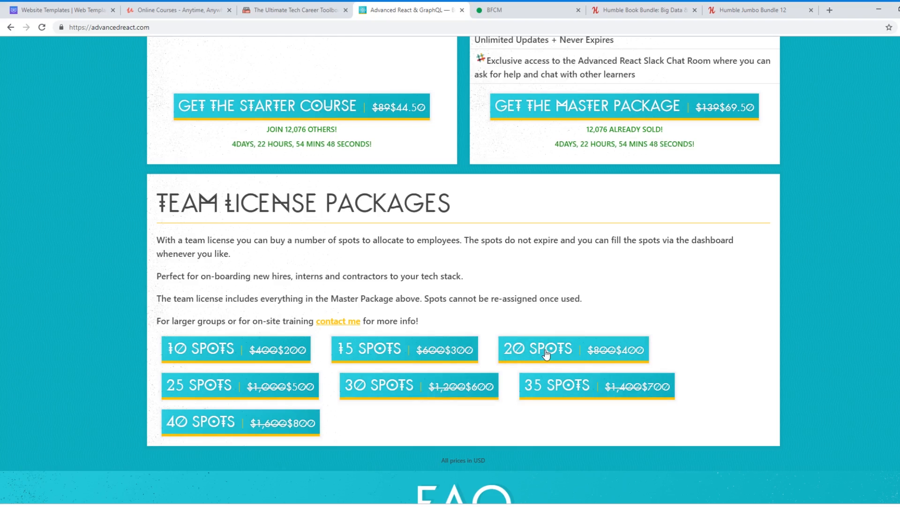
scroll(down, 3)
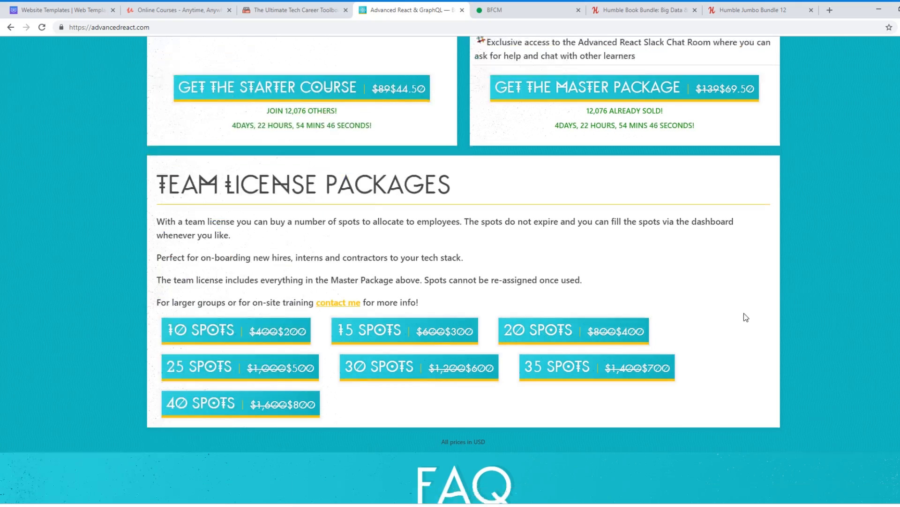
scroll(down, 3)
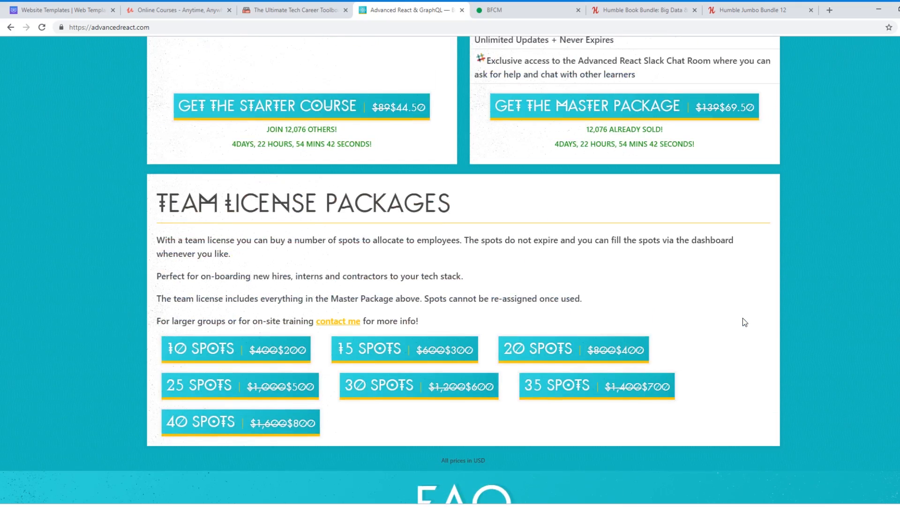
- Use the FAQ's 'Fix it :)' joke to swap the site font, then scroll back to the top banner
scroll(down, 3)
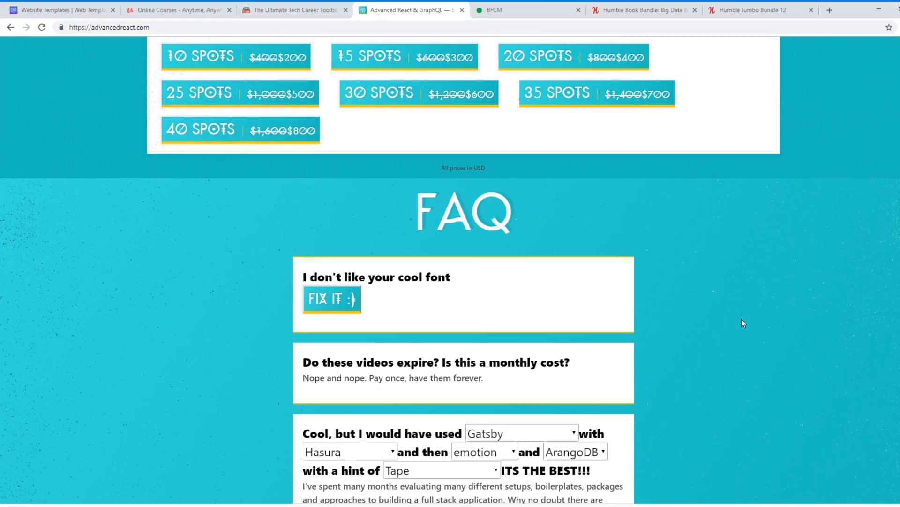
scroll(up, 3)
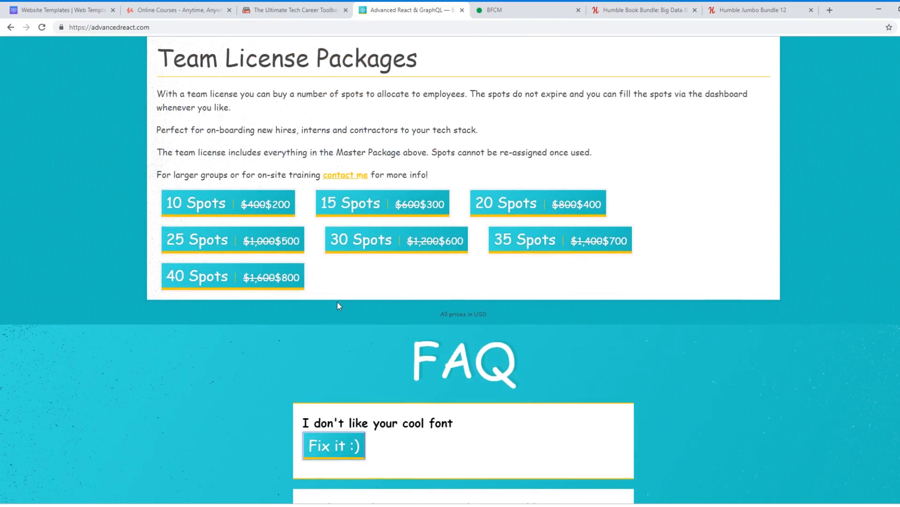
scroll(down, 3)
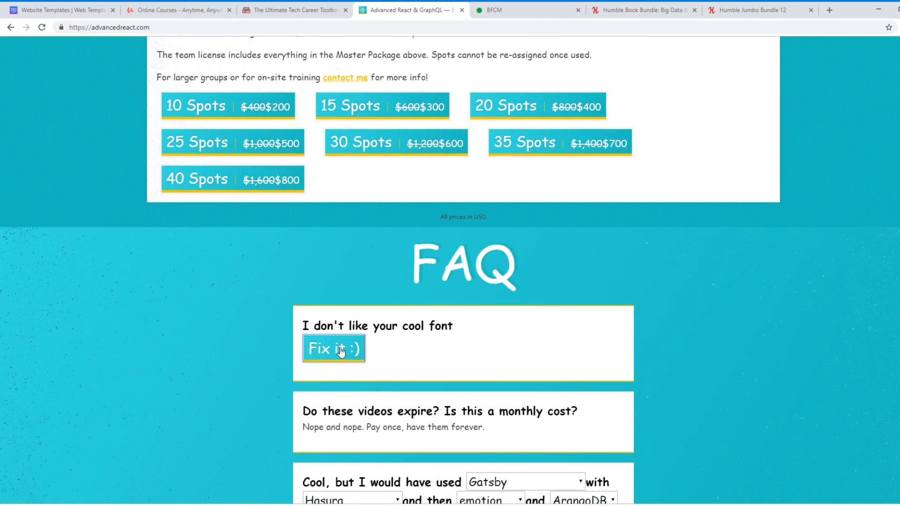
scroll(up, 3)
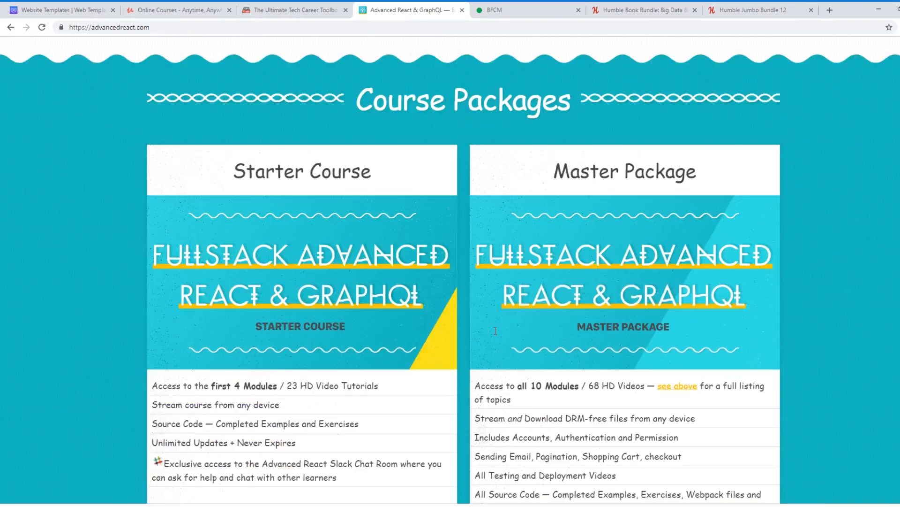
scroll(up, 3)
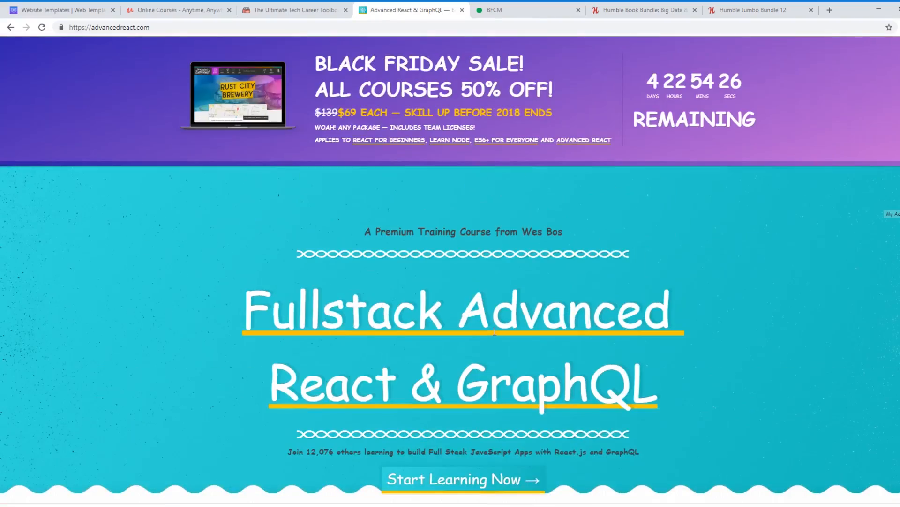
- Follow the React For Beginners link in the Black Friday banner to reactforbeginners.com
click(388, 140)
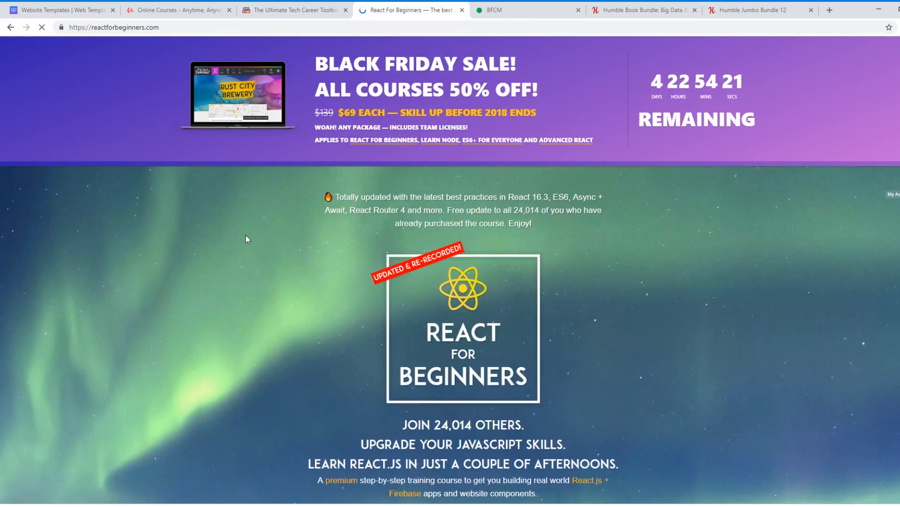
scroll(down, 3)
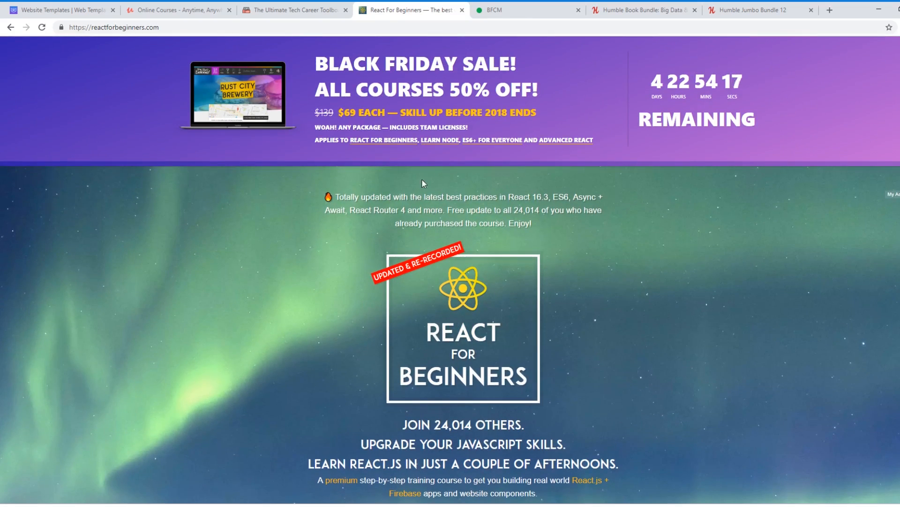
click(439, 140)
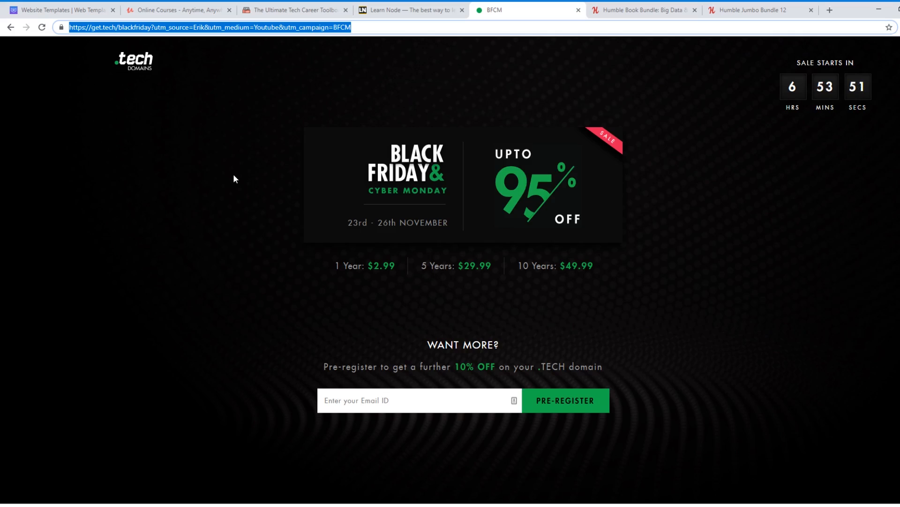
mouse_move(361, 278)
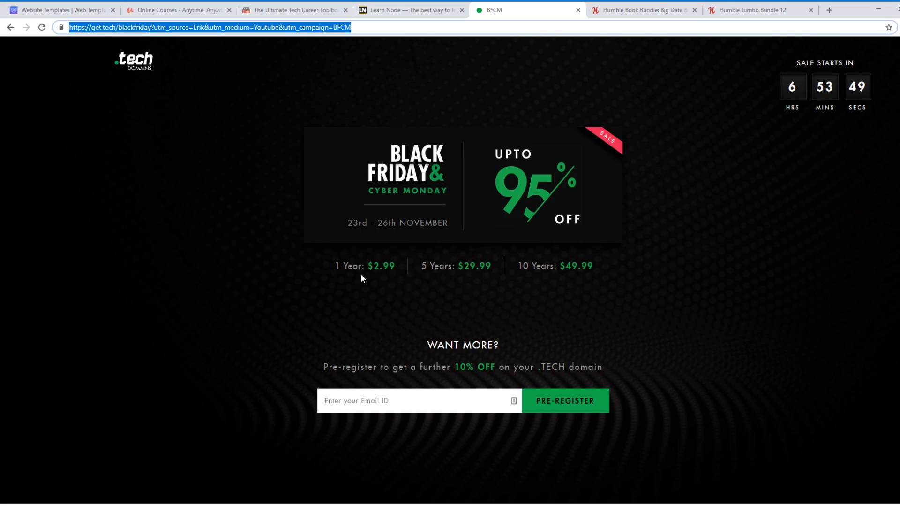
- Check the five-year domain price on the get.tech Black Friday sale page
double_click(473, 265)
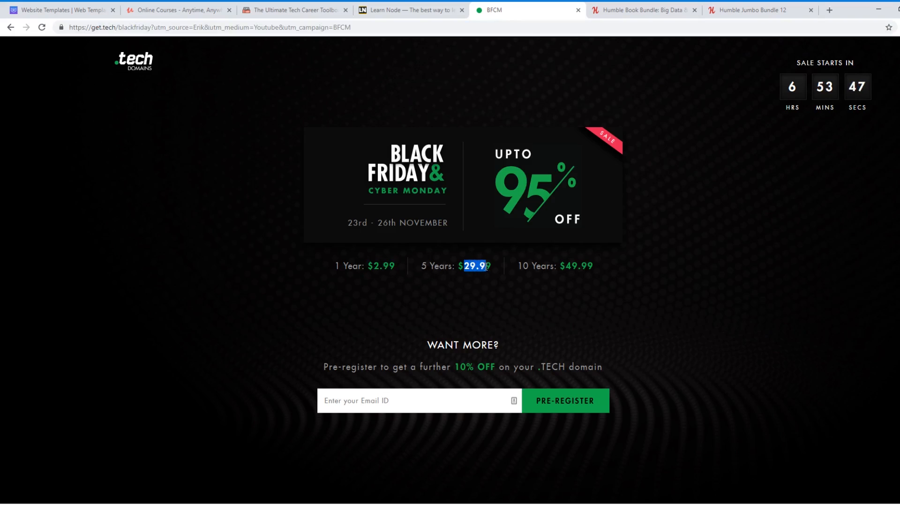
click(491, 296)
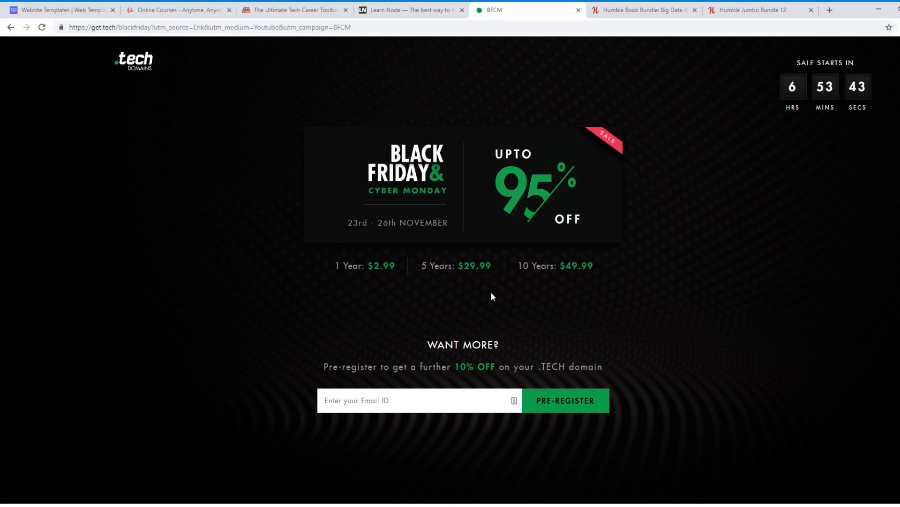
mouse_move(715, 172)
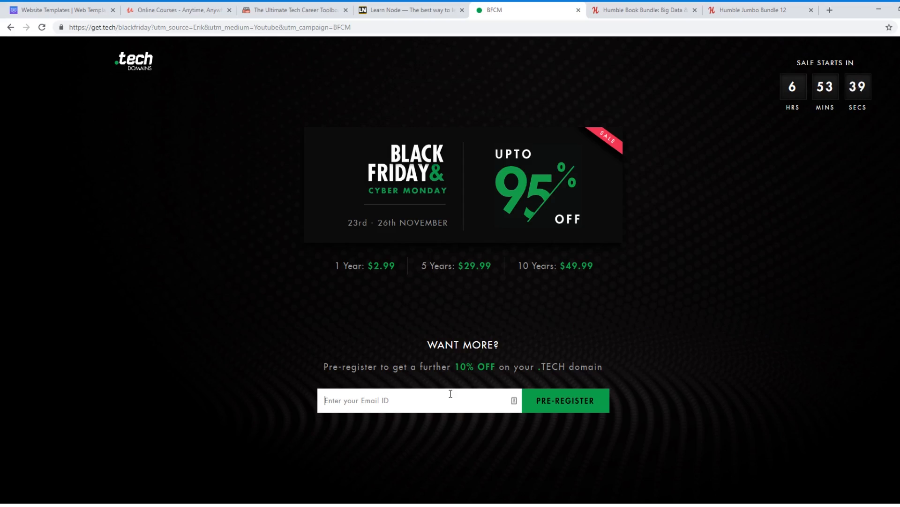
mouse_move(257, 399)
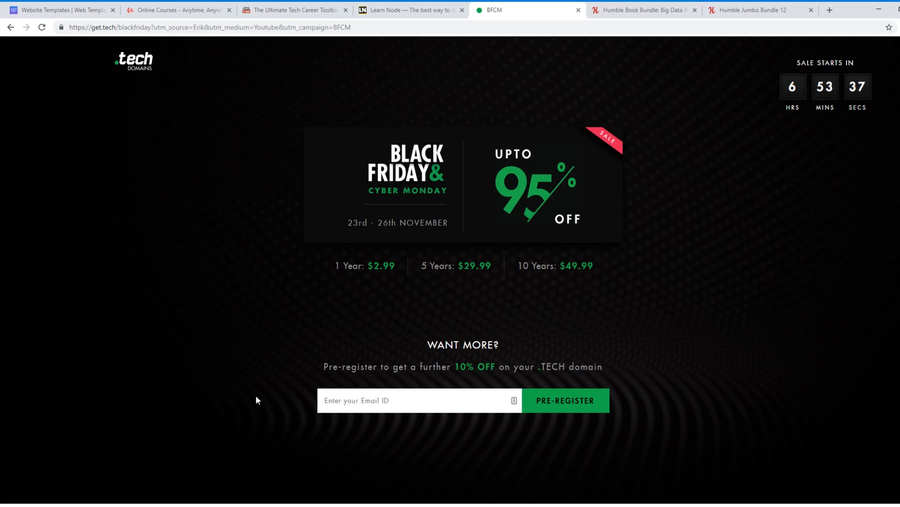
mouse_move(659, 267)
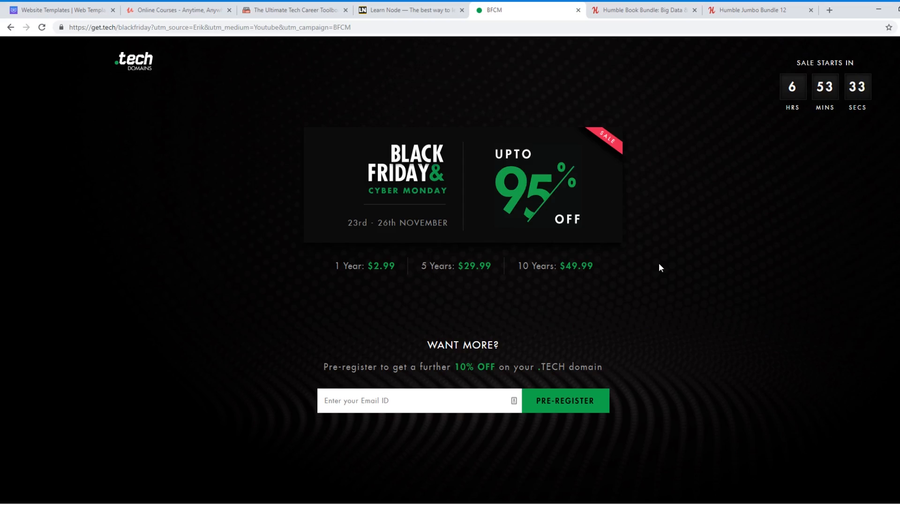
mouse_move(732, 238)
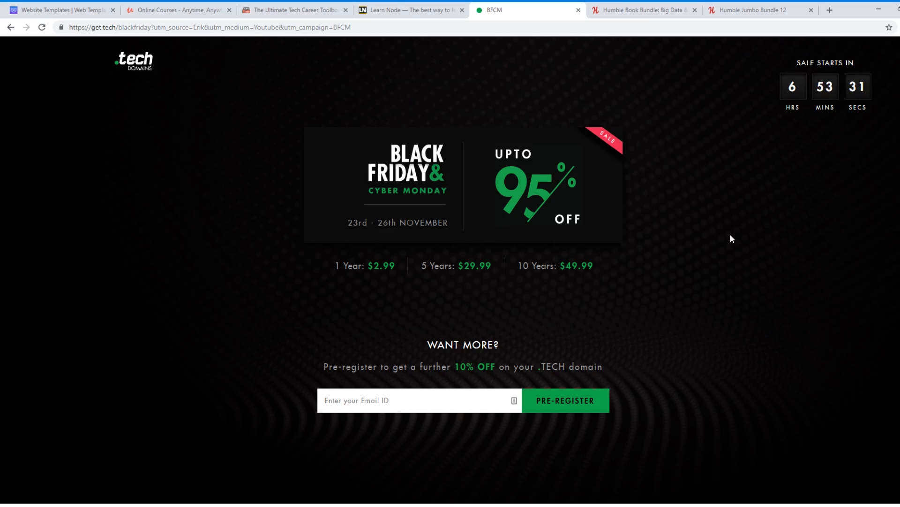
mouse_move(442, 362)
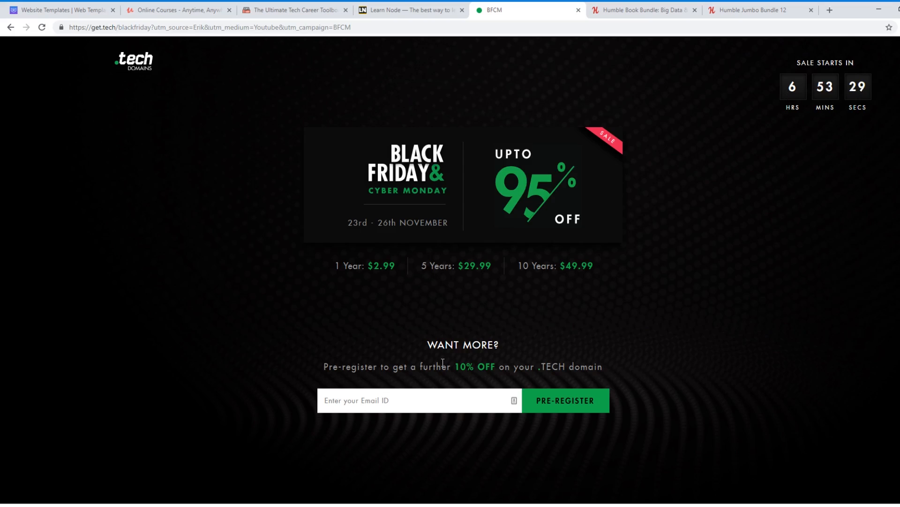
mouse_move(704, 343)
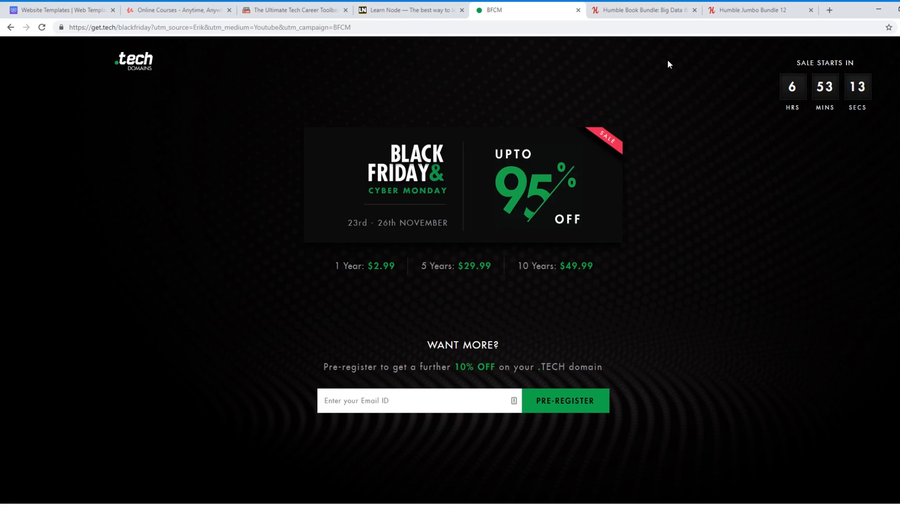
click(643, 10)
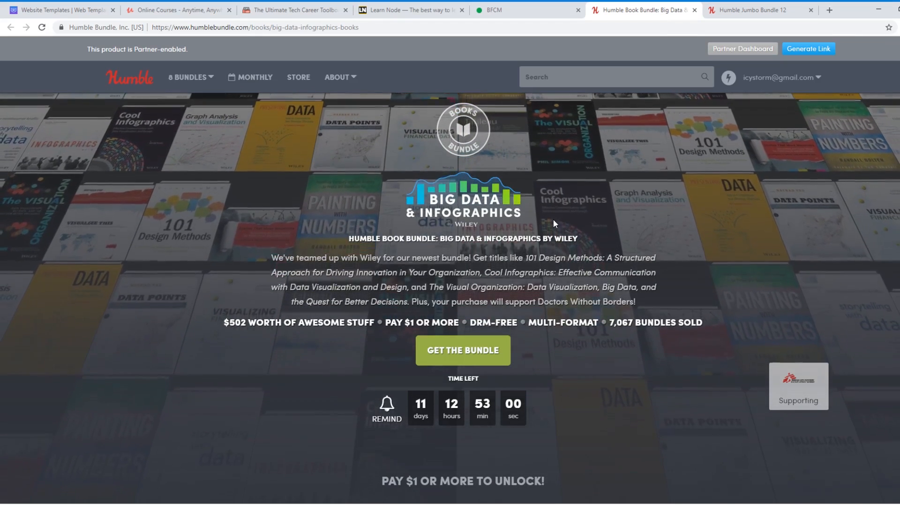
- Scroll through the Big Data & Infographics bundle's $1, $8 and $15 tiers
scroll(down, 3)
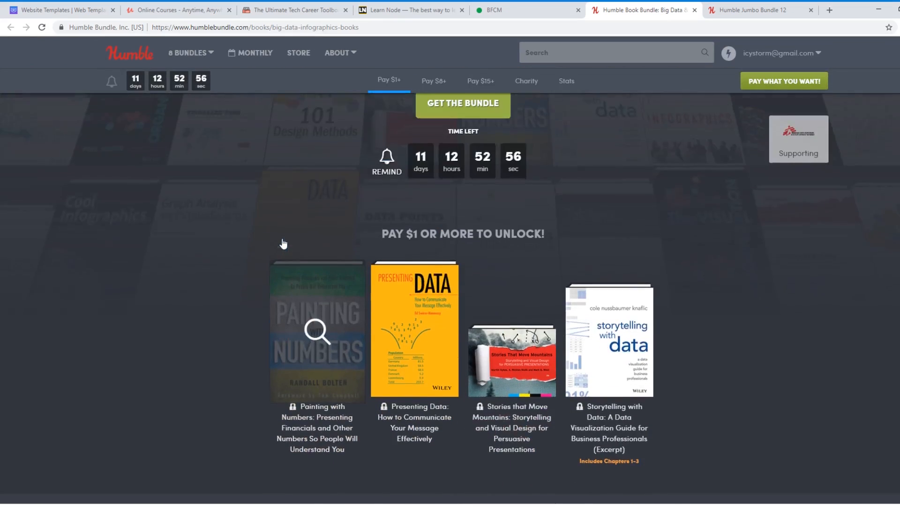
scroll(down, 3)
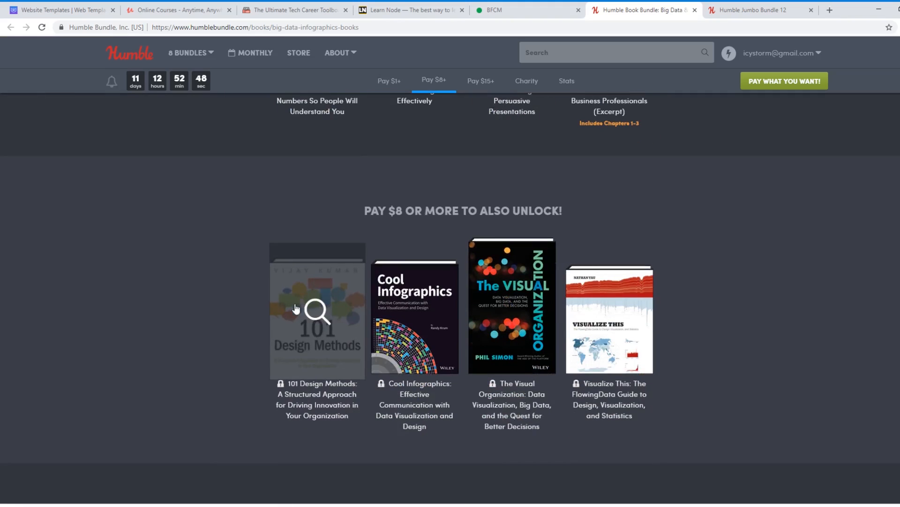
click(480, 80)
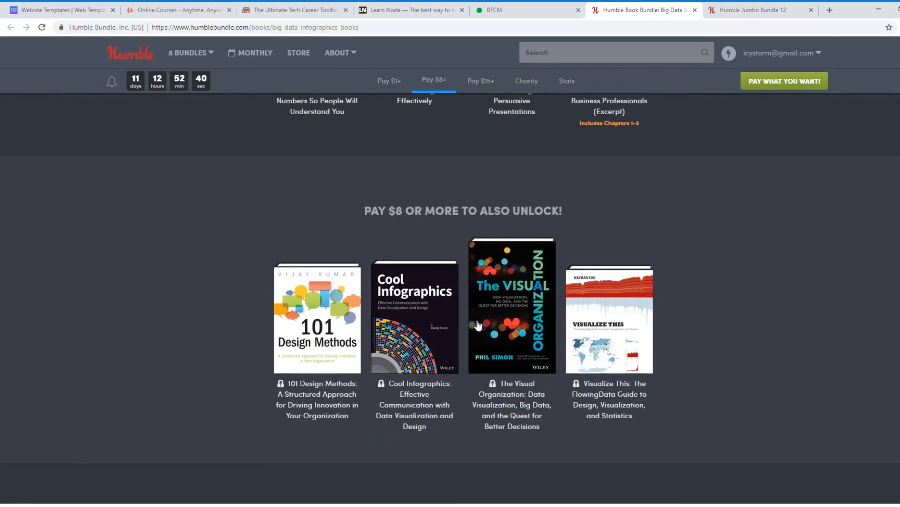
click(480, 81)
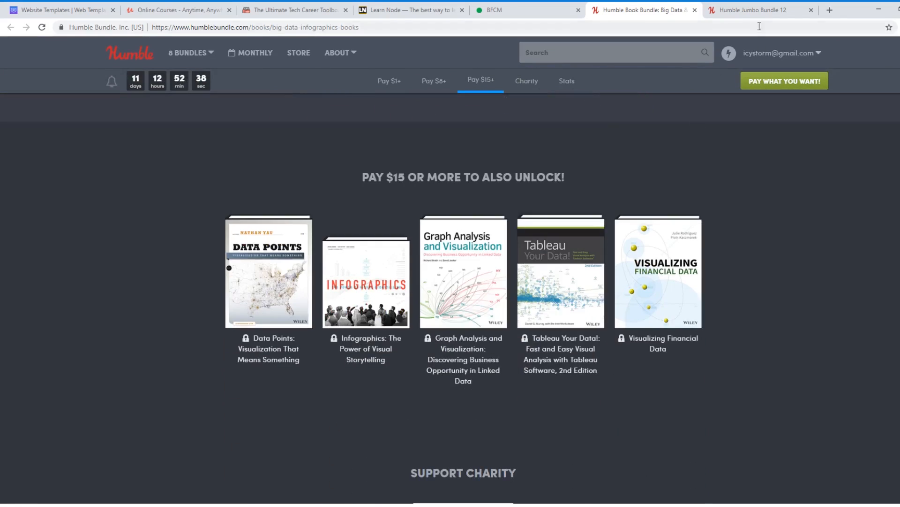
click(747, 10)
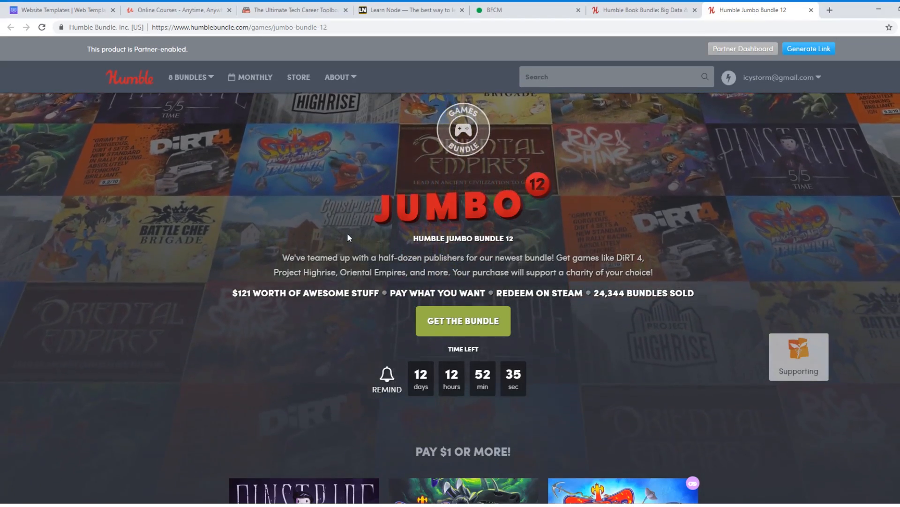
- Scroll through Jumbo Bundle 12's $1, $5 and $10 game tiers, bonuses and charity section
scroll(down, 3)
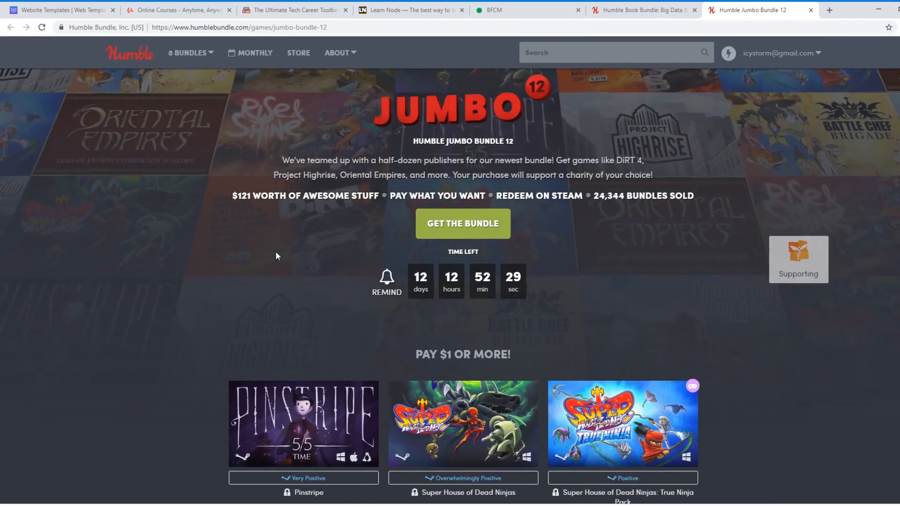
scroll(down, 3)
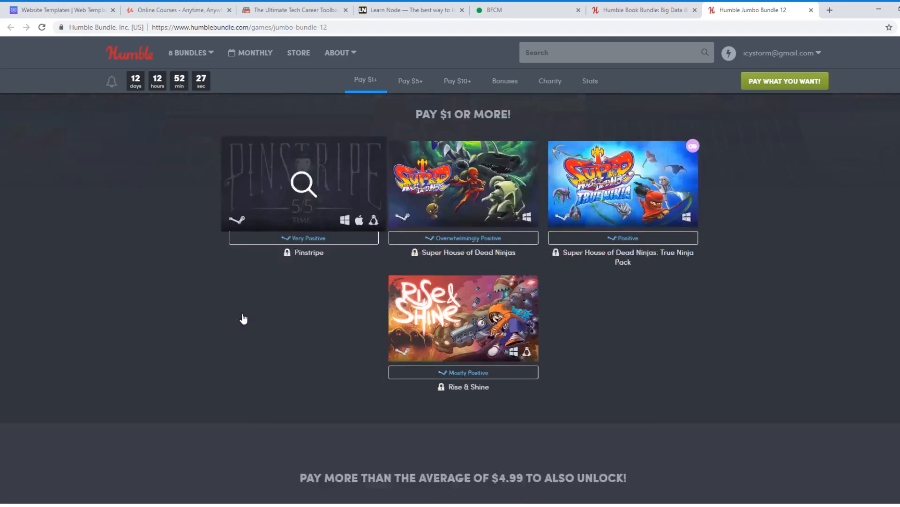
click(410, 81)
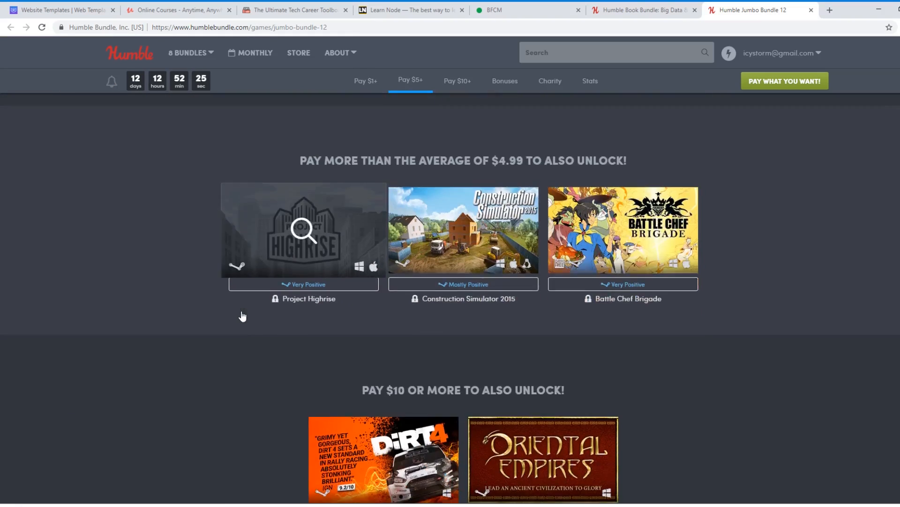
scroll(down, 3)
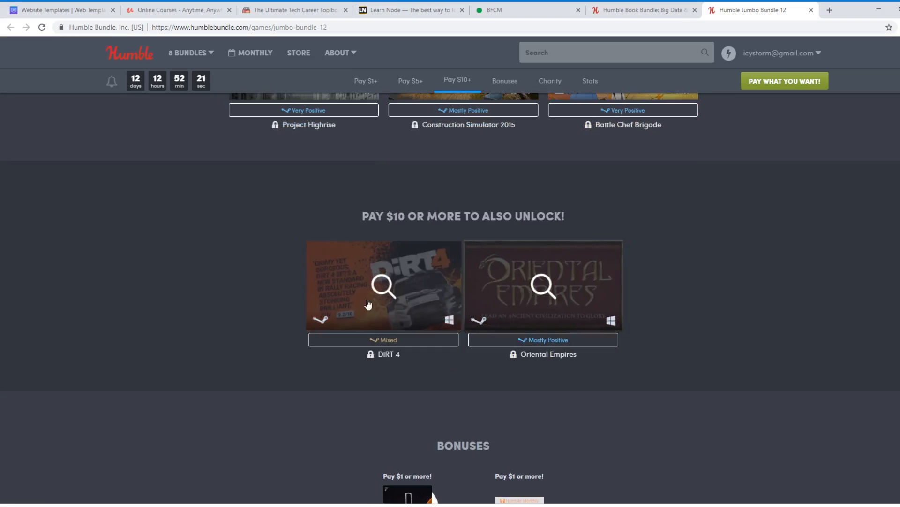
click(504, 80)
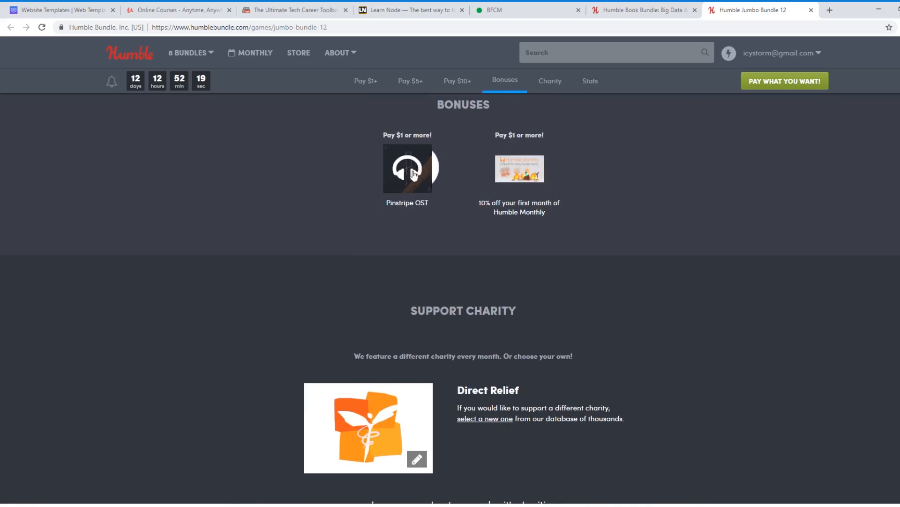
scroll(up, 3)
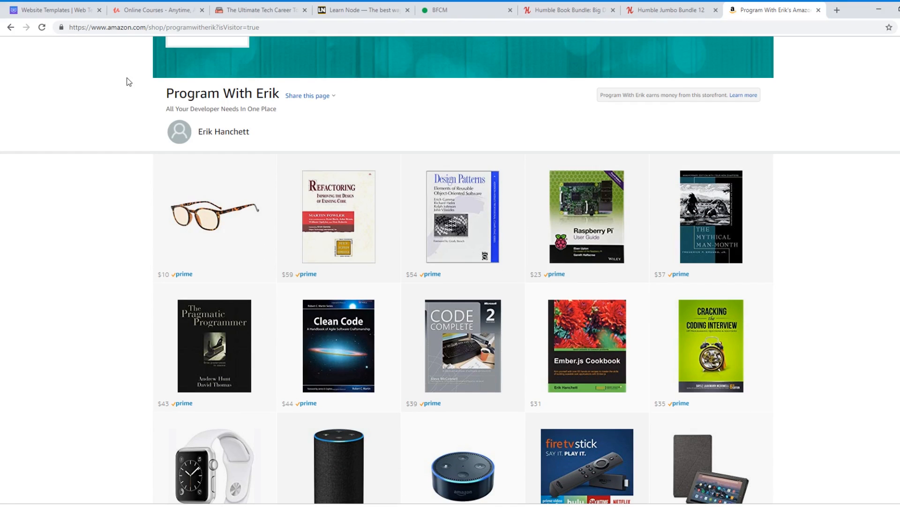
mouse_move(119, 97)
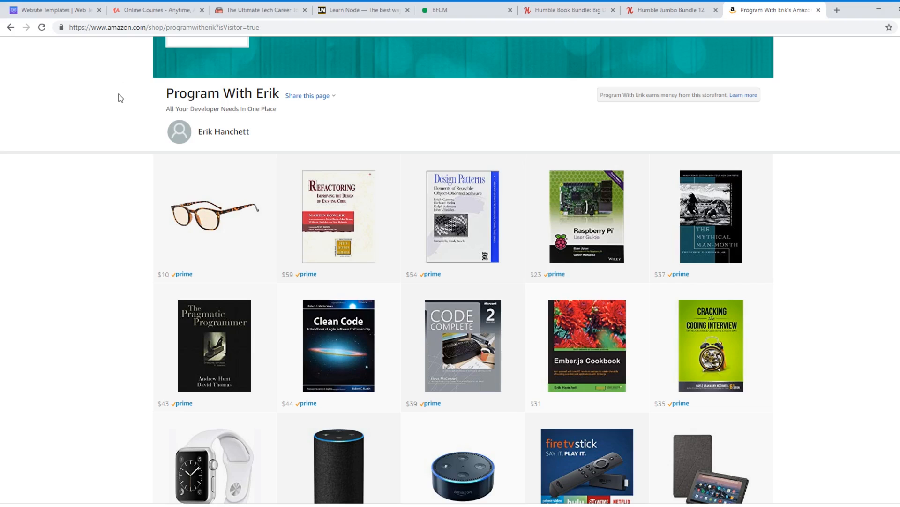
mouse_move(177, 105)
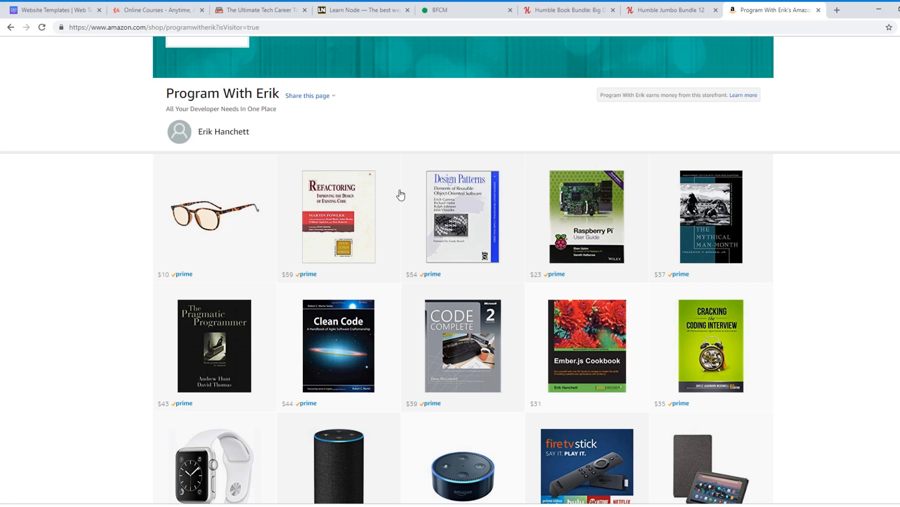
mouse_move(361, 204)
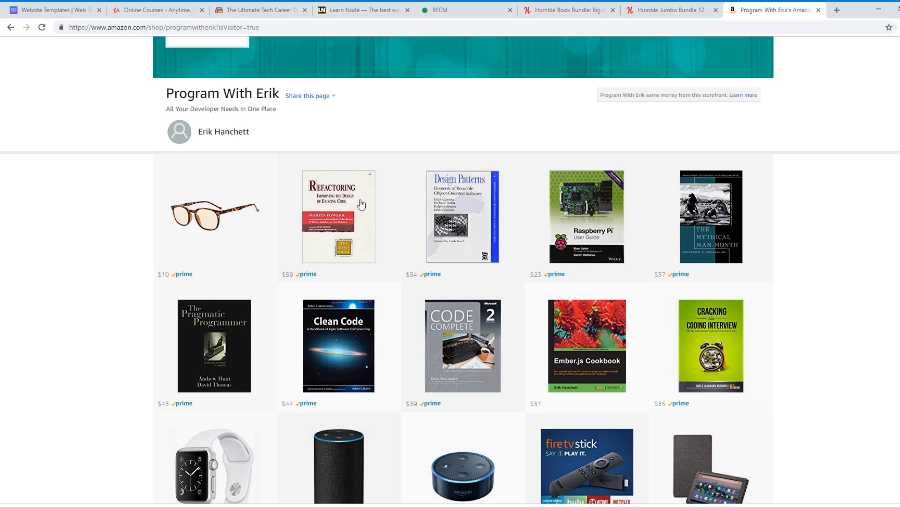
mouse_move(480, 195)
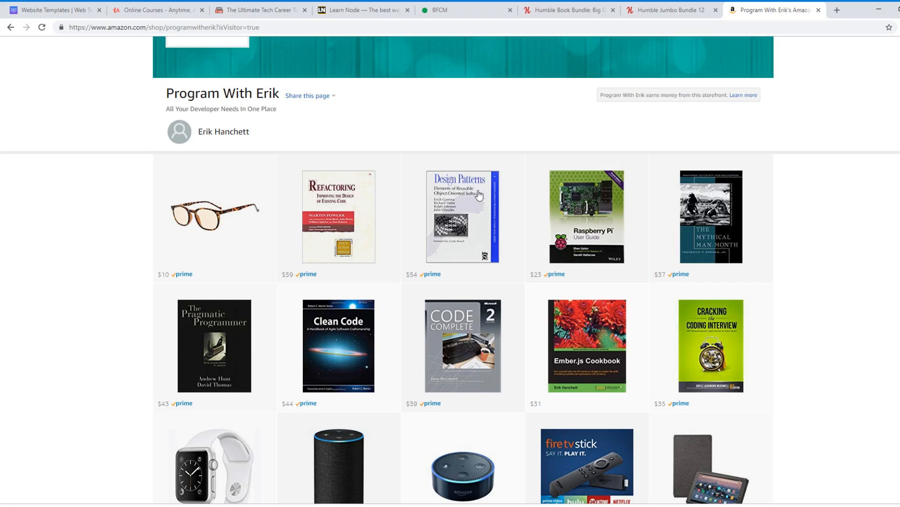
mouse_move(582, 239)
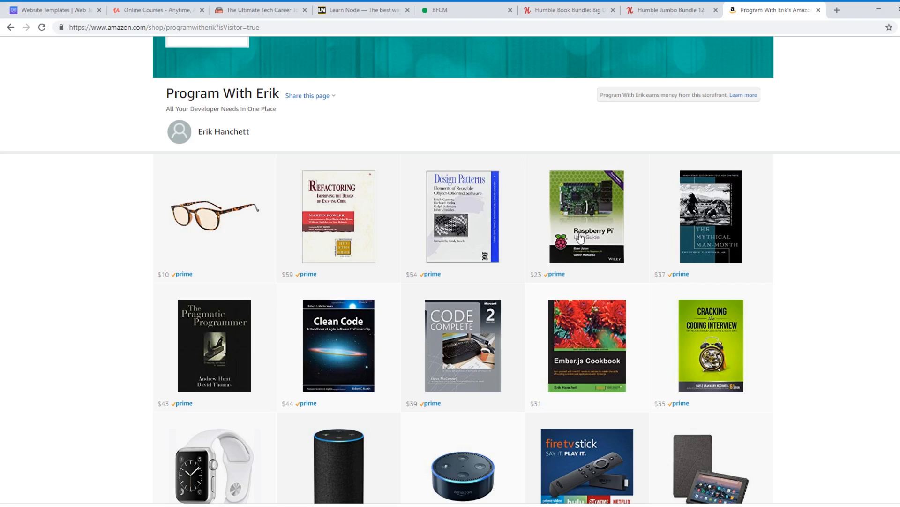
- Scroll Erik Hanchett's Amazon storefront through its developer books and gadgets to the end
scroll(down, 3)
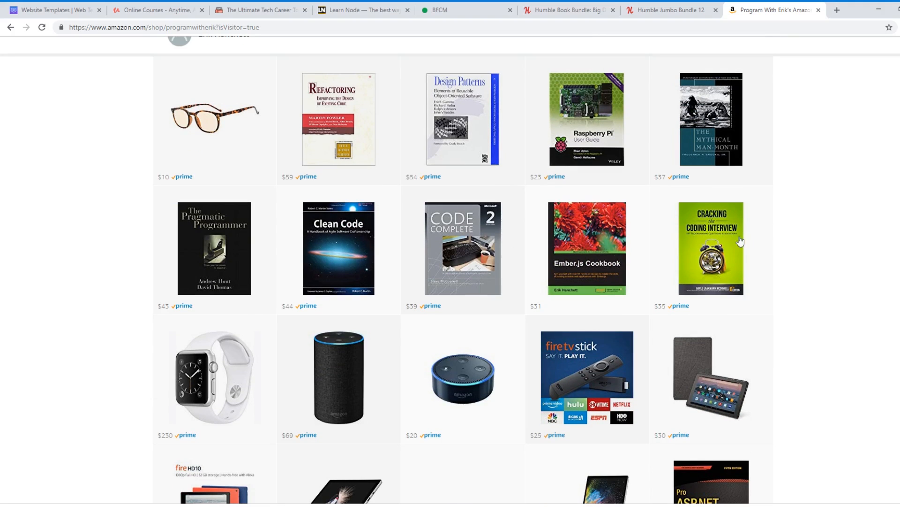
scroll(down, 3)
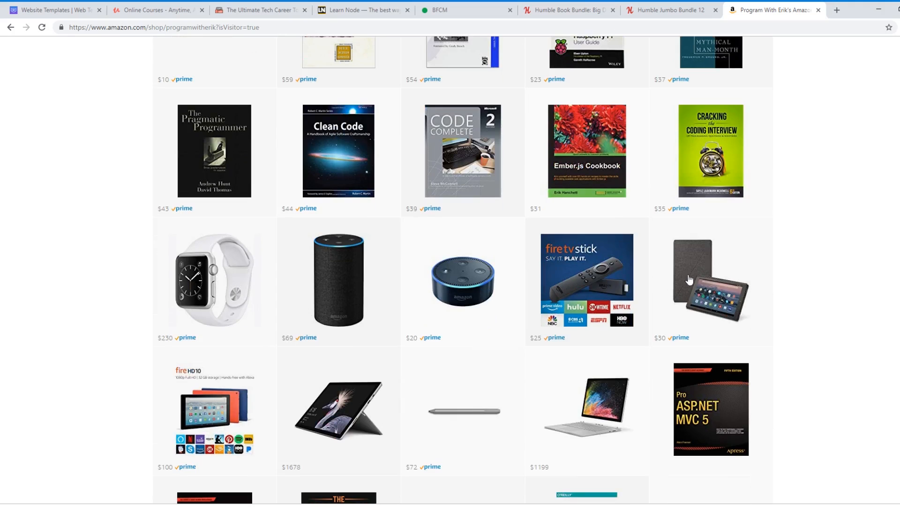
scroll(down, 3)
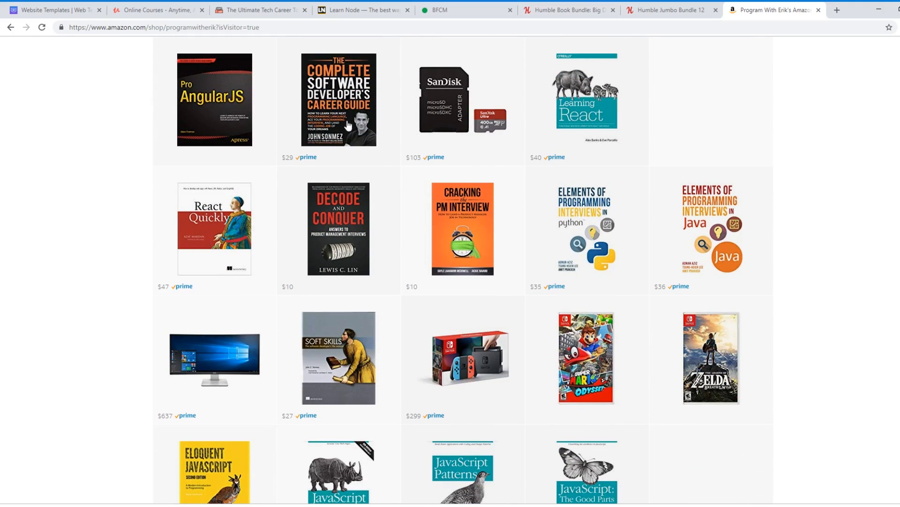
scroll(down, 3)
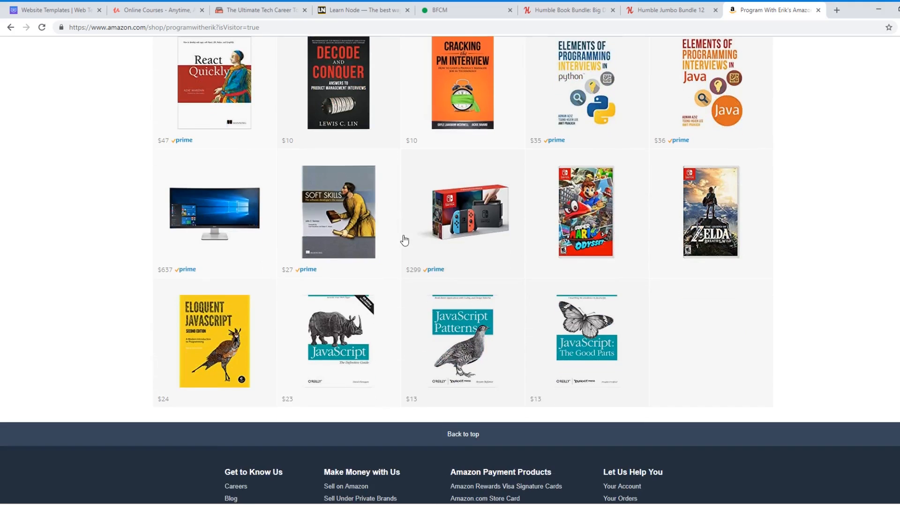
scroll(up, 3)
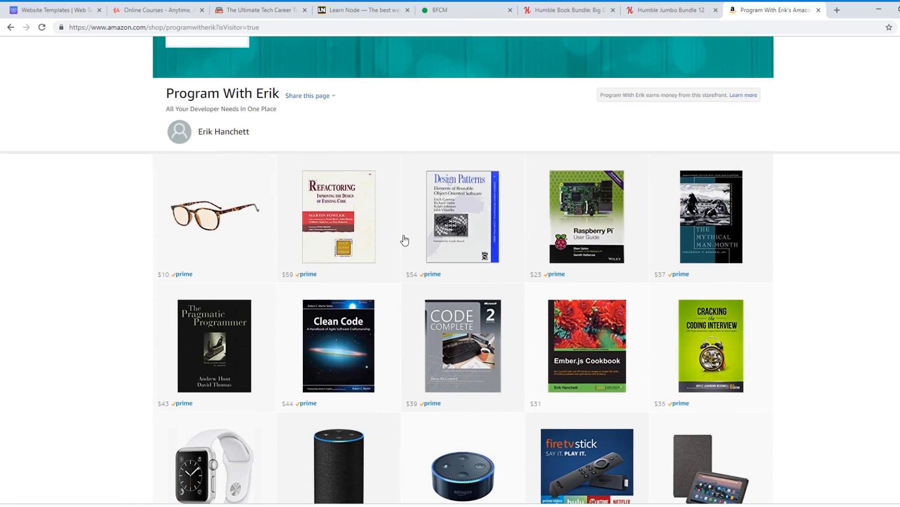
scroll(down, 3)
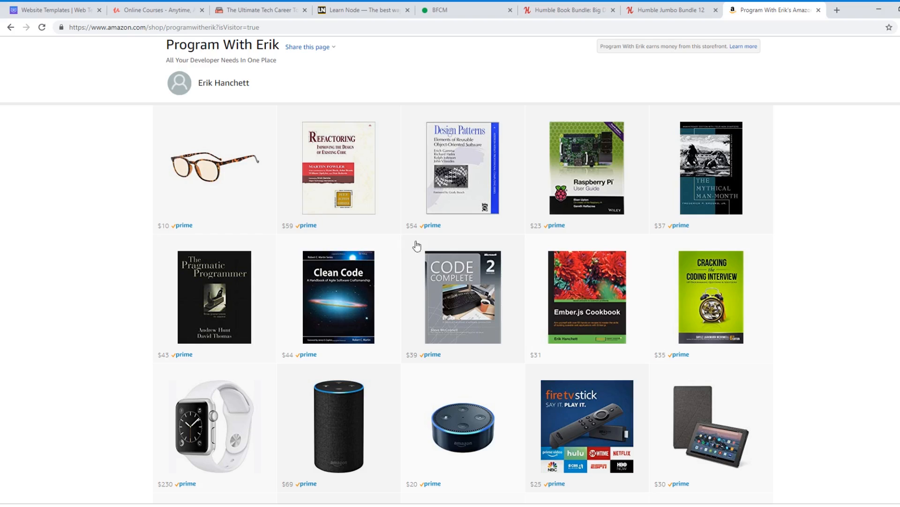
mouse_move(433, 317)
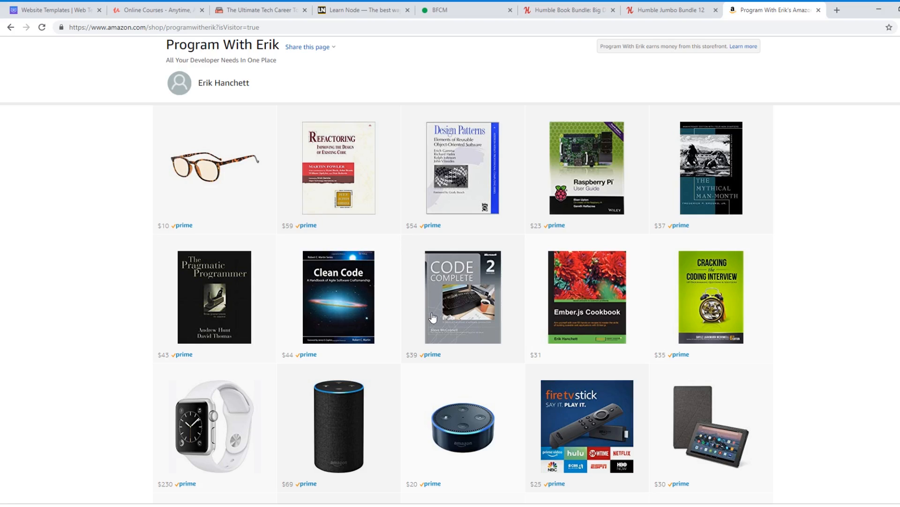
mouse_move(432, 318)
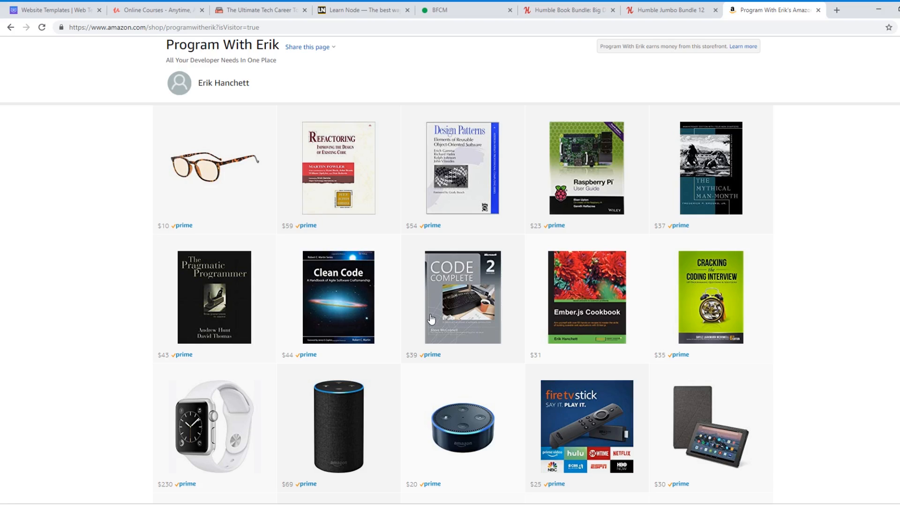
mouse_move(432, 319)
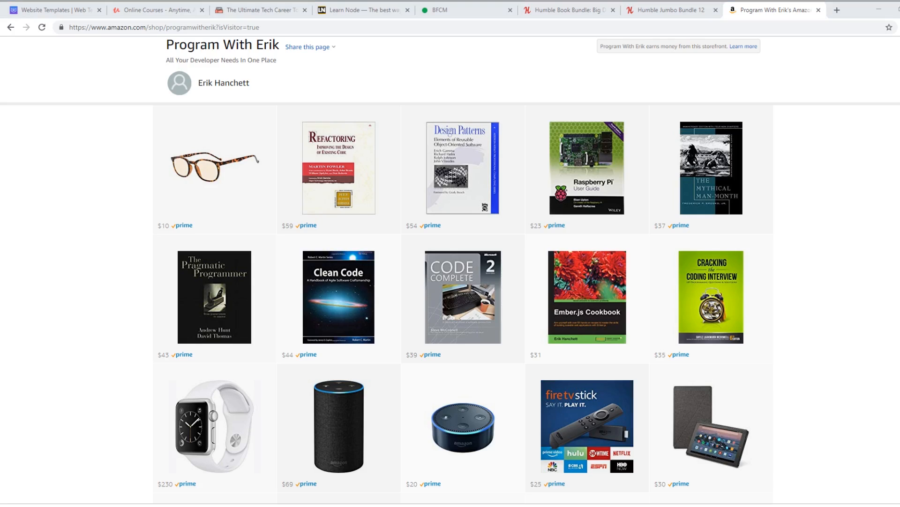